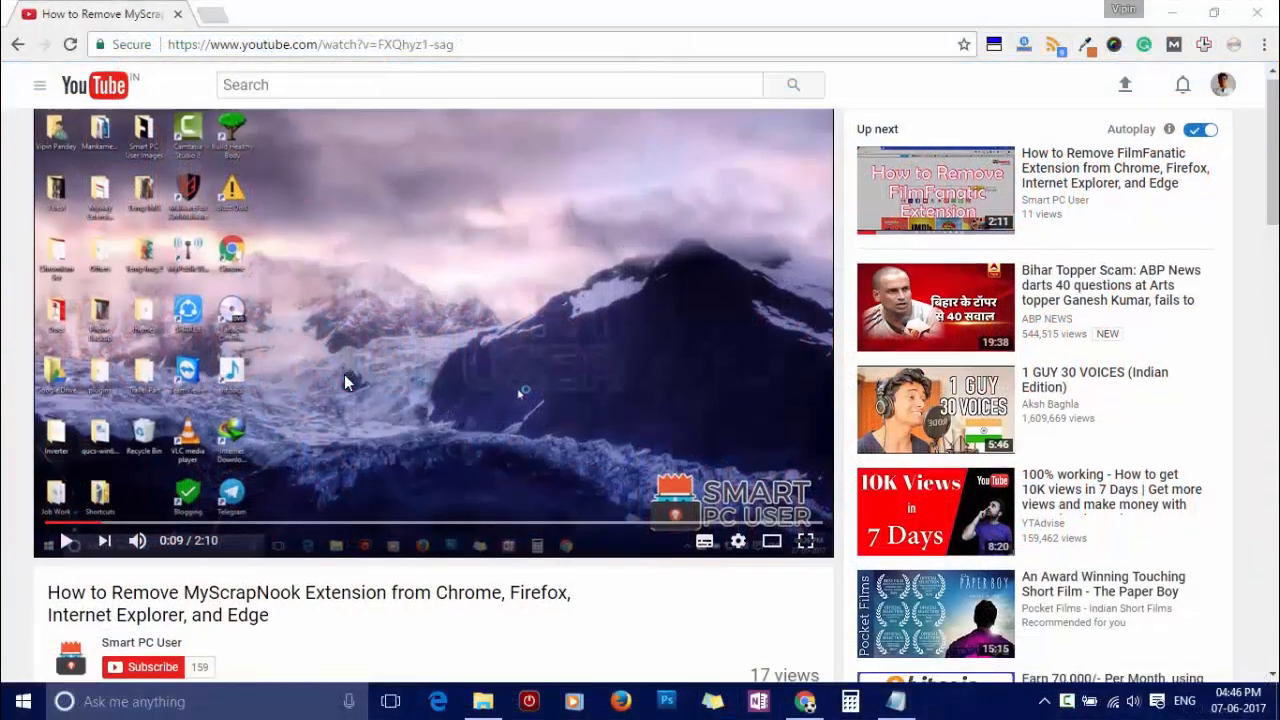
# - Subscribe to the Smart PC User channel and turn on its notification bell
pyautogui.scroll(-3)
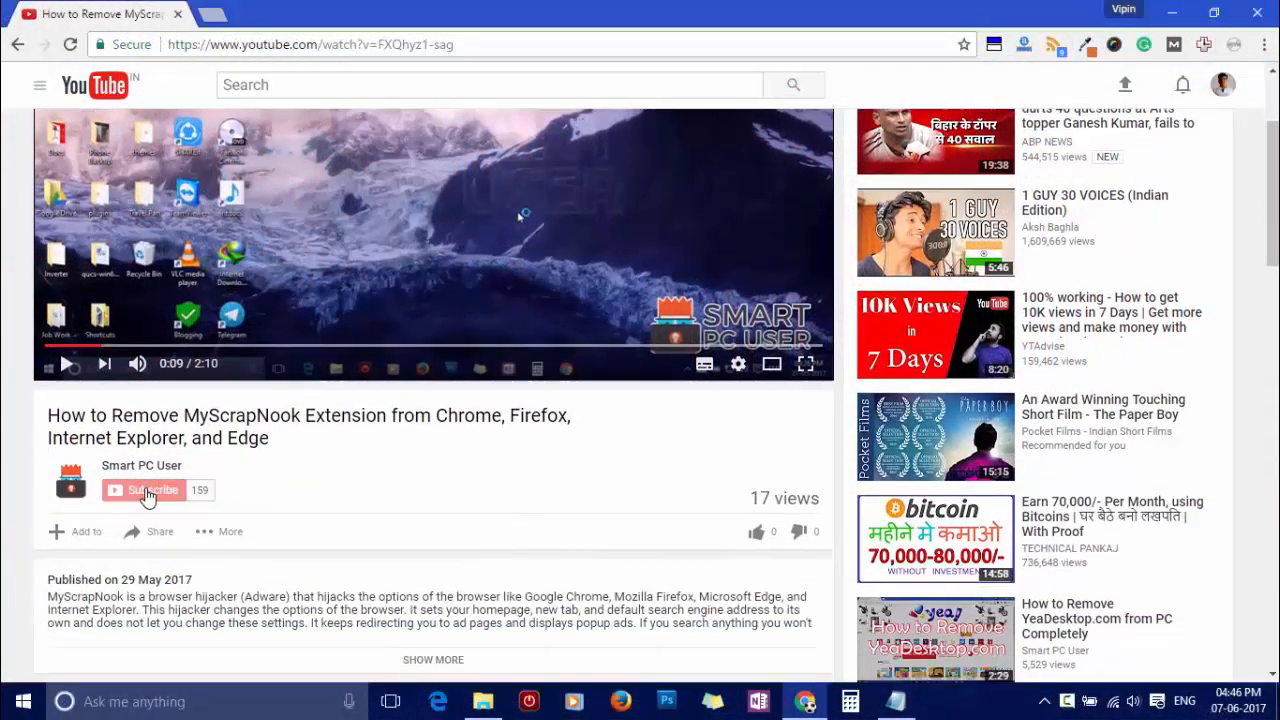
pyautogui.click(147, 490)
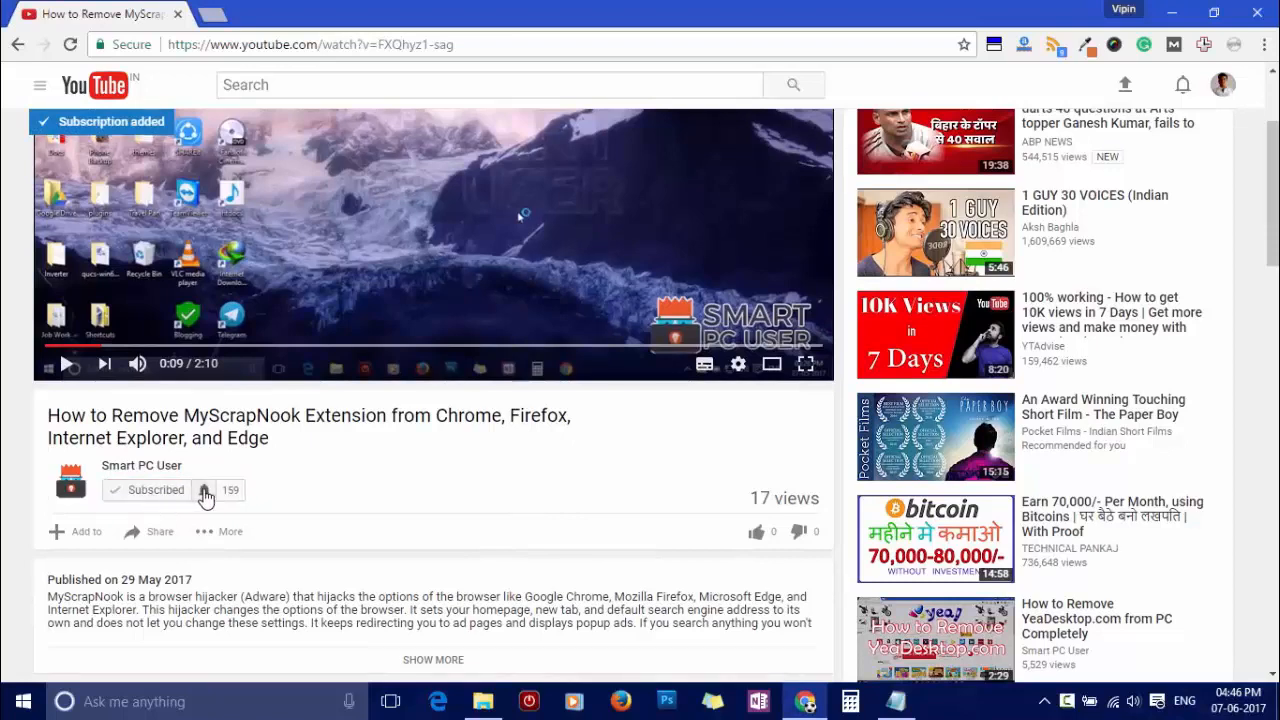
pyautogui.click(204, 490)
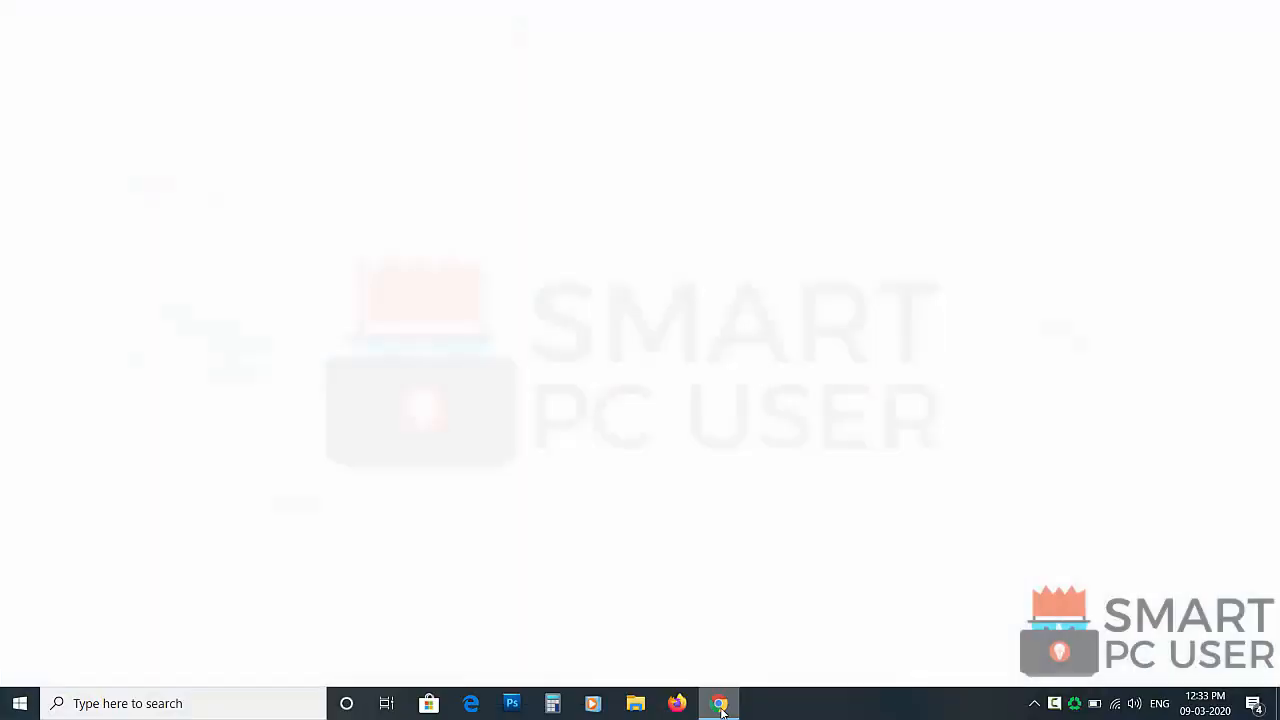
# - In Firefox, block notifications from zippnewsupdate.info and lukcontentdelivery.info and save
pyautogui.click(719, 703)
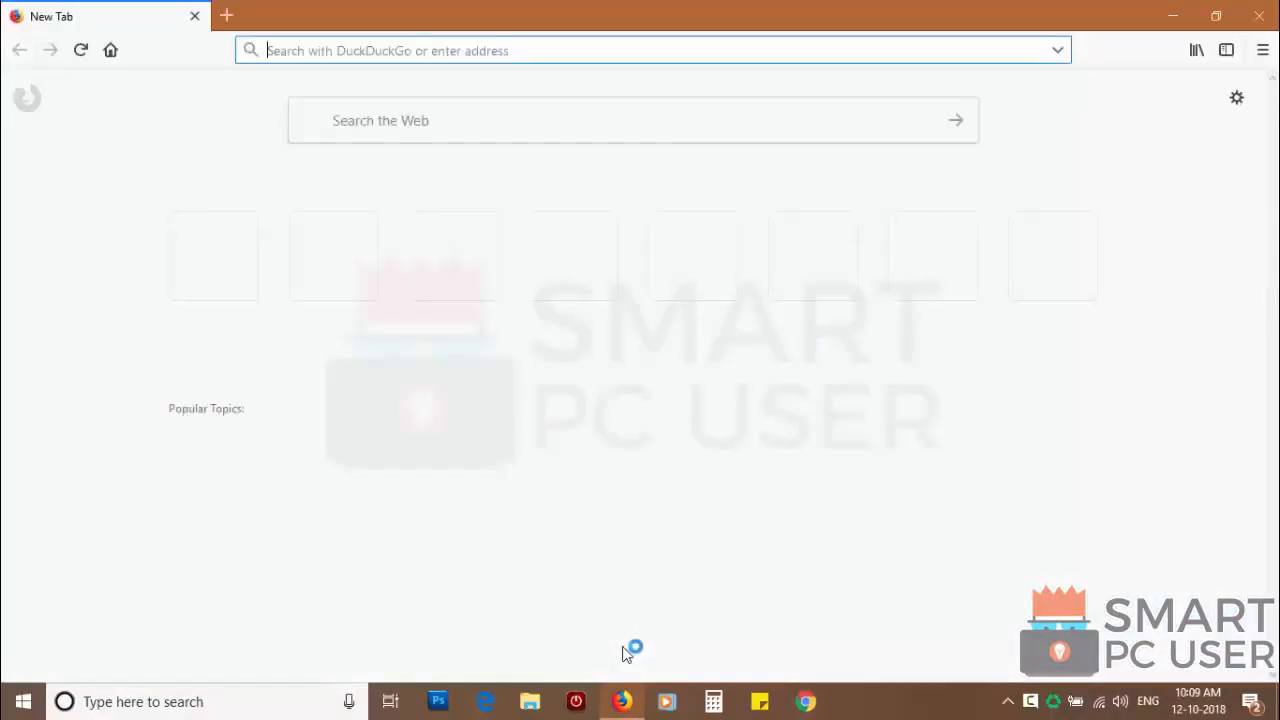
pyautogui.click(1263, 50)
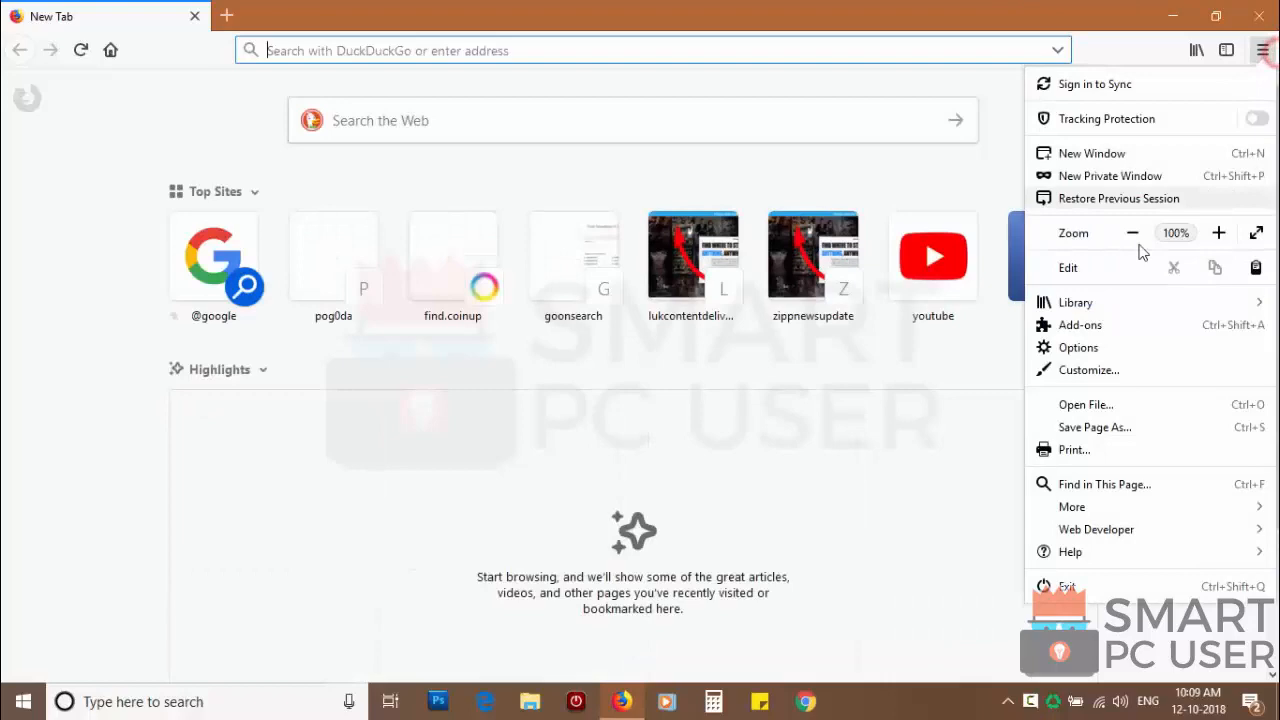
pyautogui.click(1078, 347)
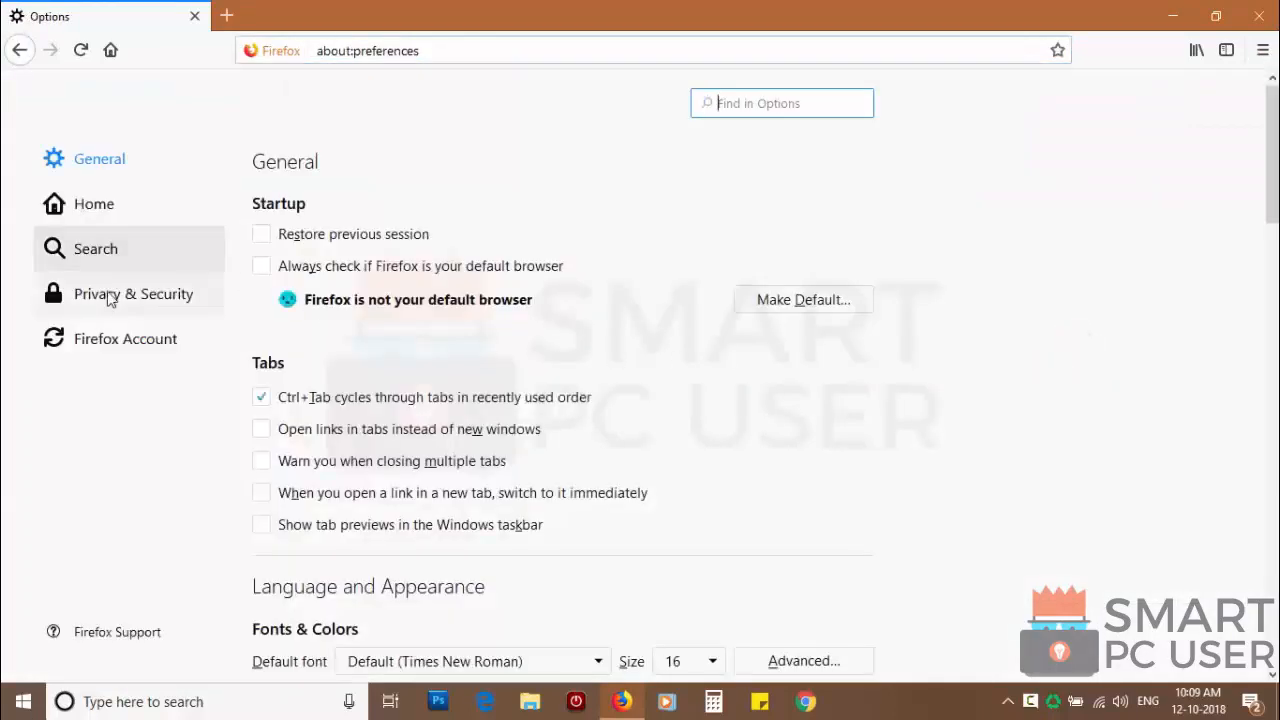
pyautogui.click(133, 293)
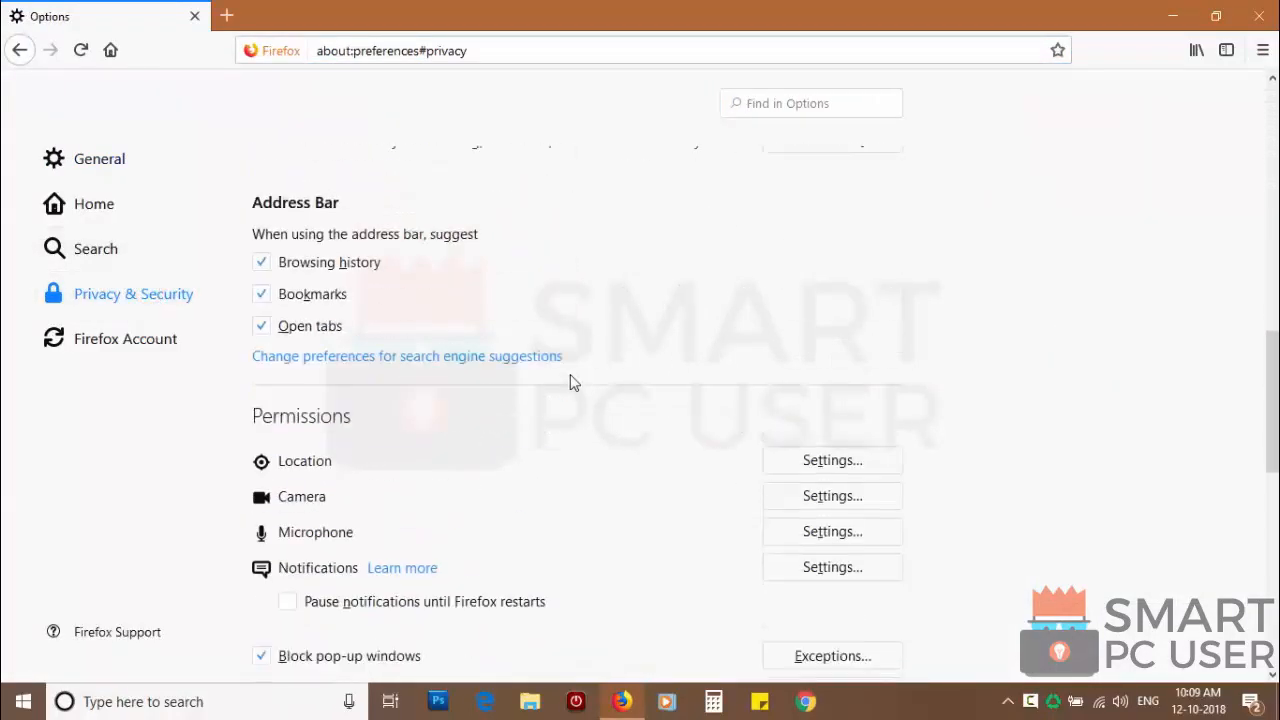
pyautogui.scroll(-3)
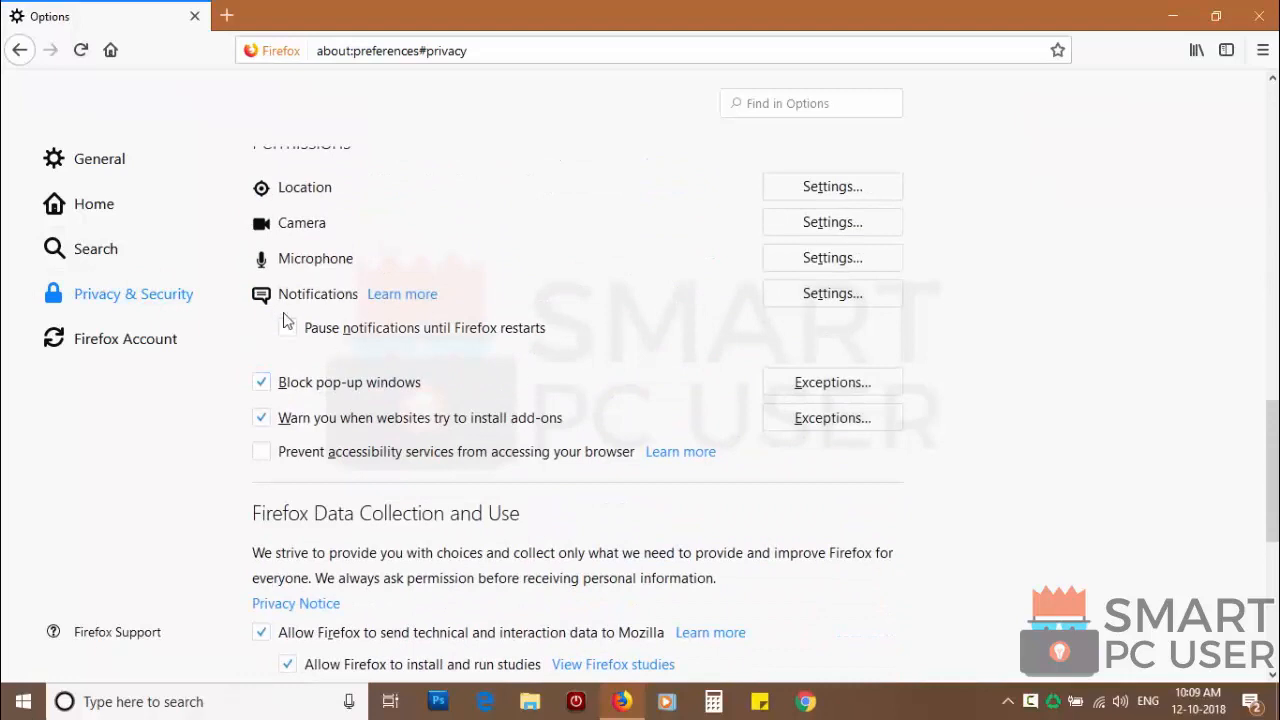
pyautogui.click(831, 293)
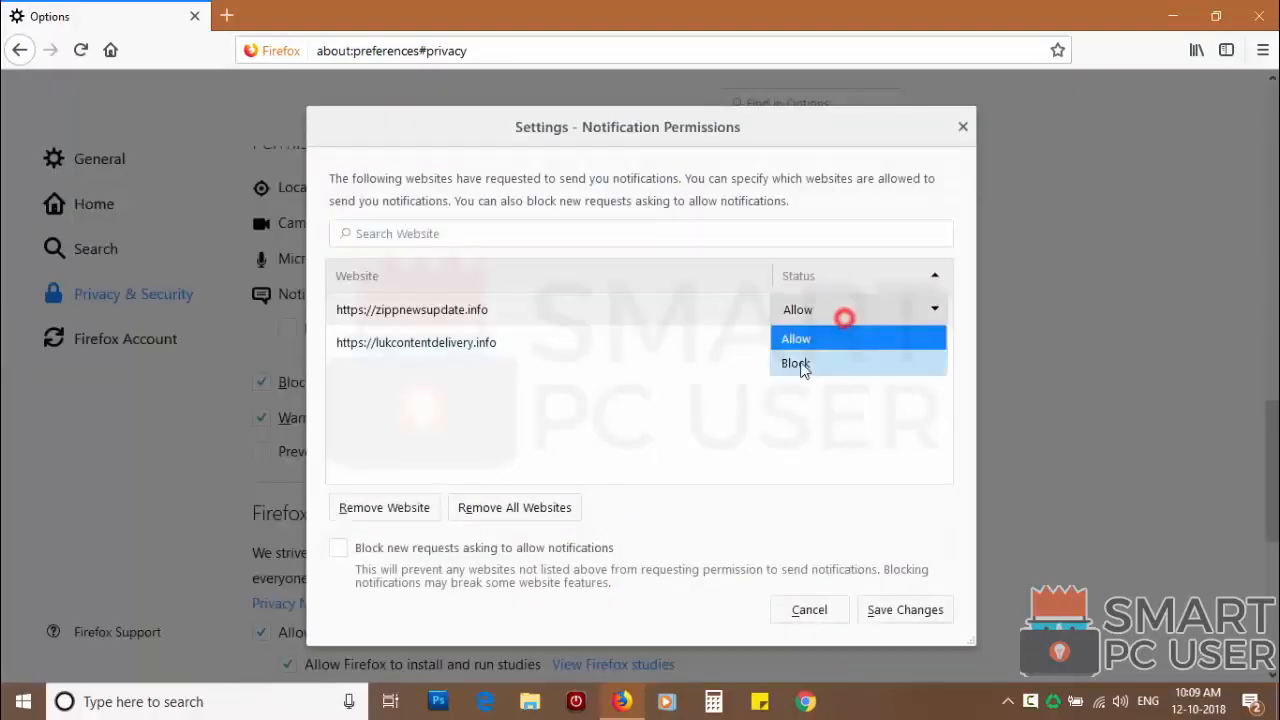
pyautogui.click(796, 362)
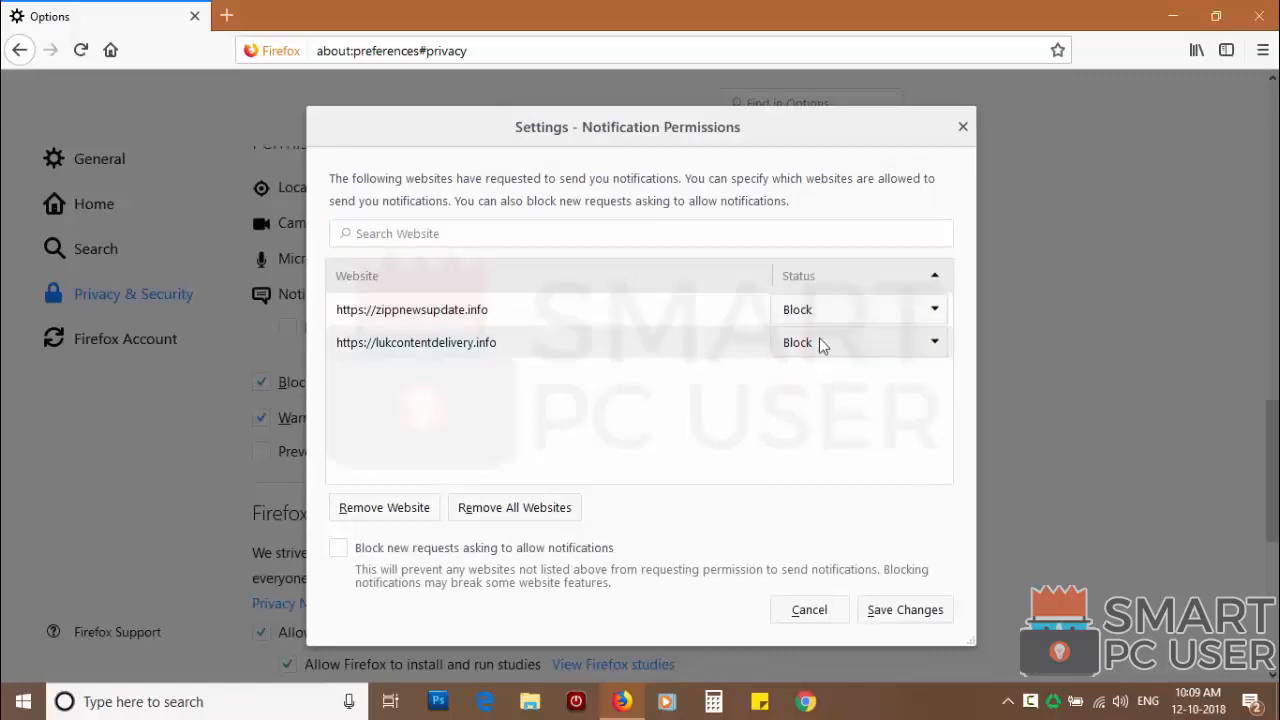
pyautogui.click(514, 507)
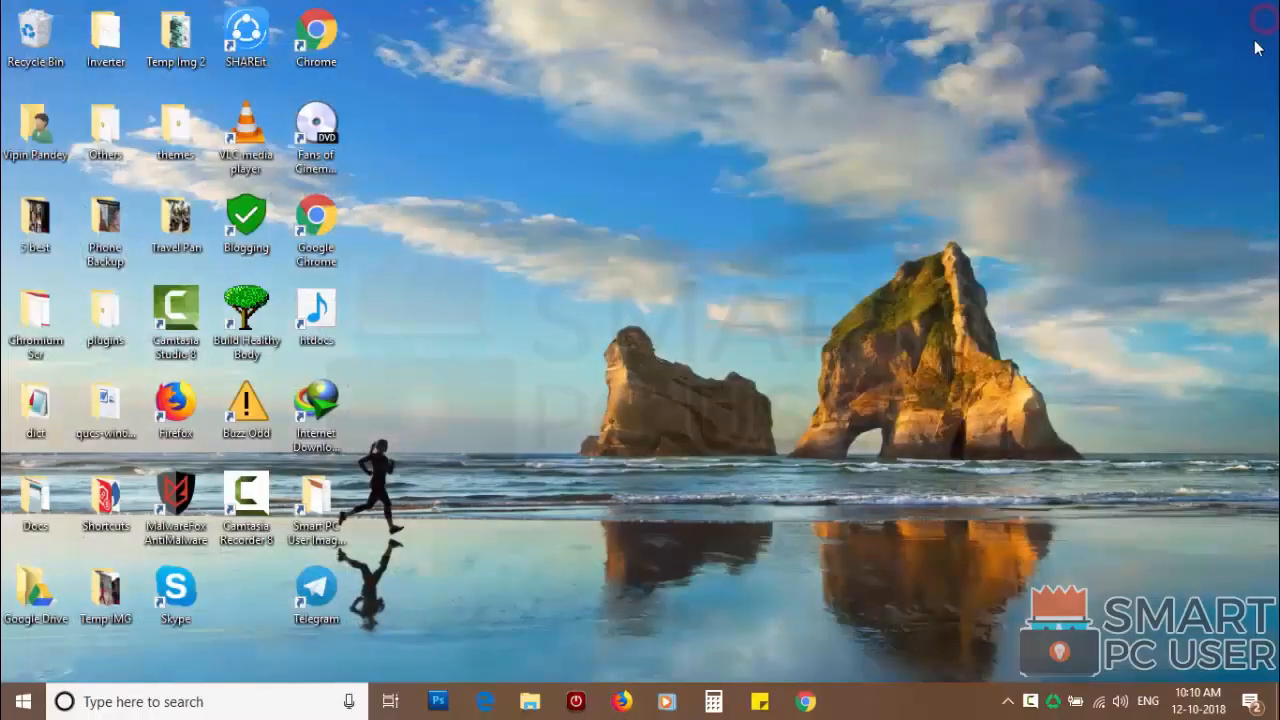
pyautogui.moveTo(625, 658)
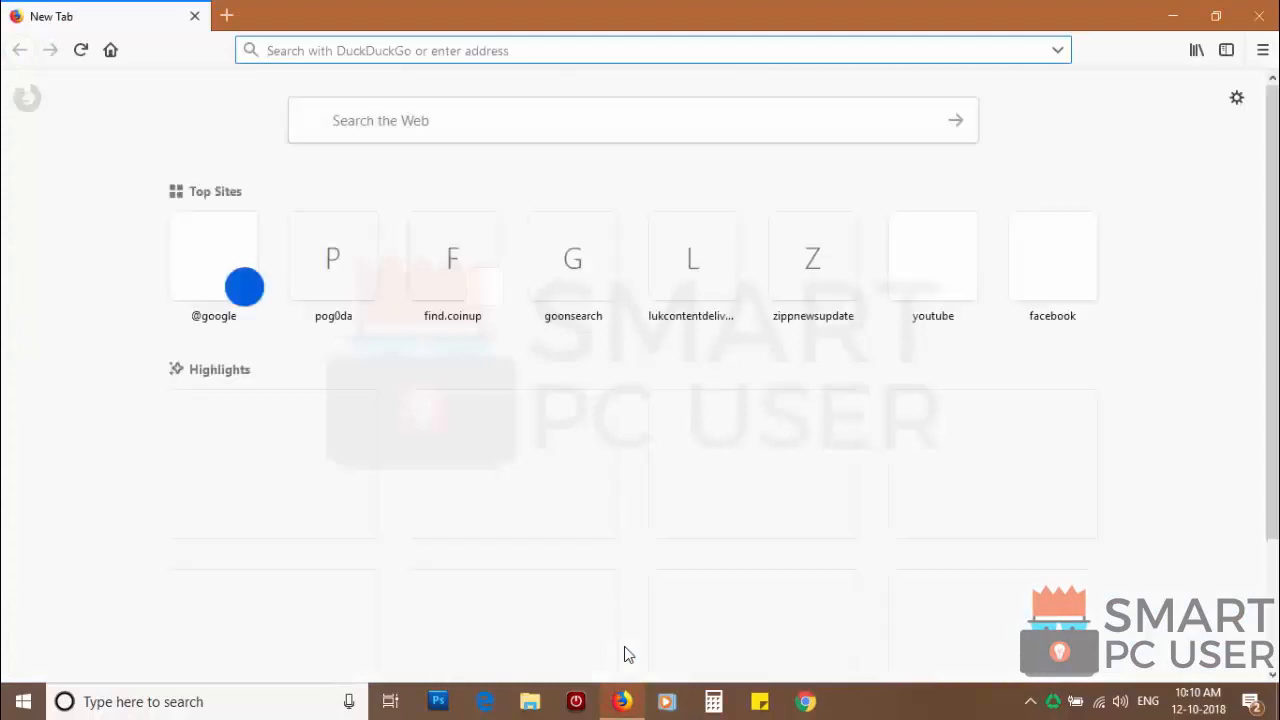
# - Refresh Firefox via Troubleshooting Information, finish the import, and restore the chosen tabs
pyautogui.click(1262, 50)
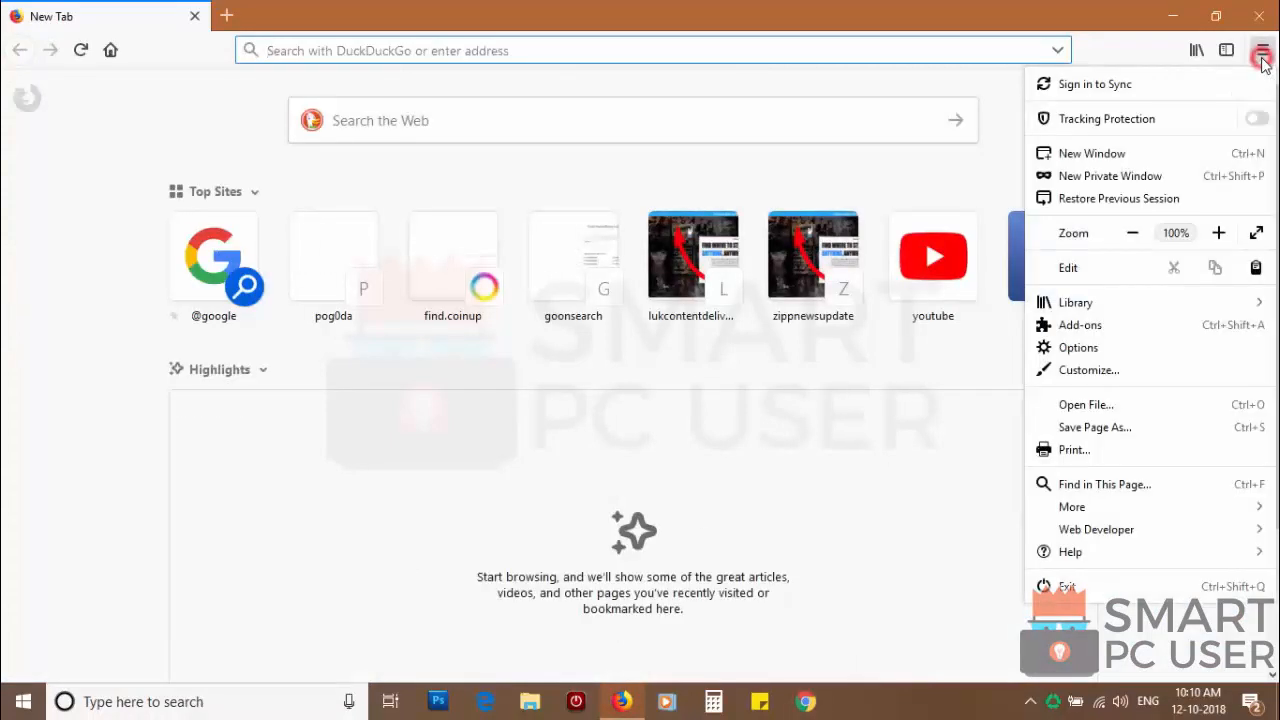
pyautogui.click(1070, 551)
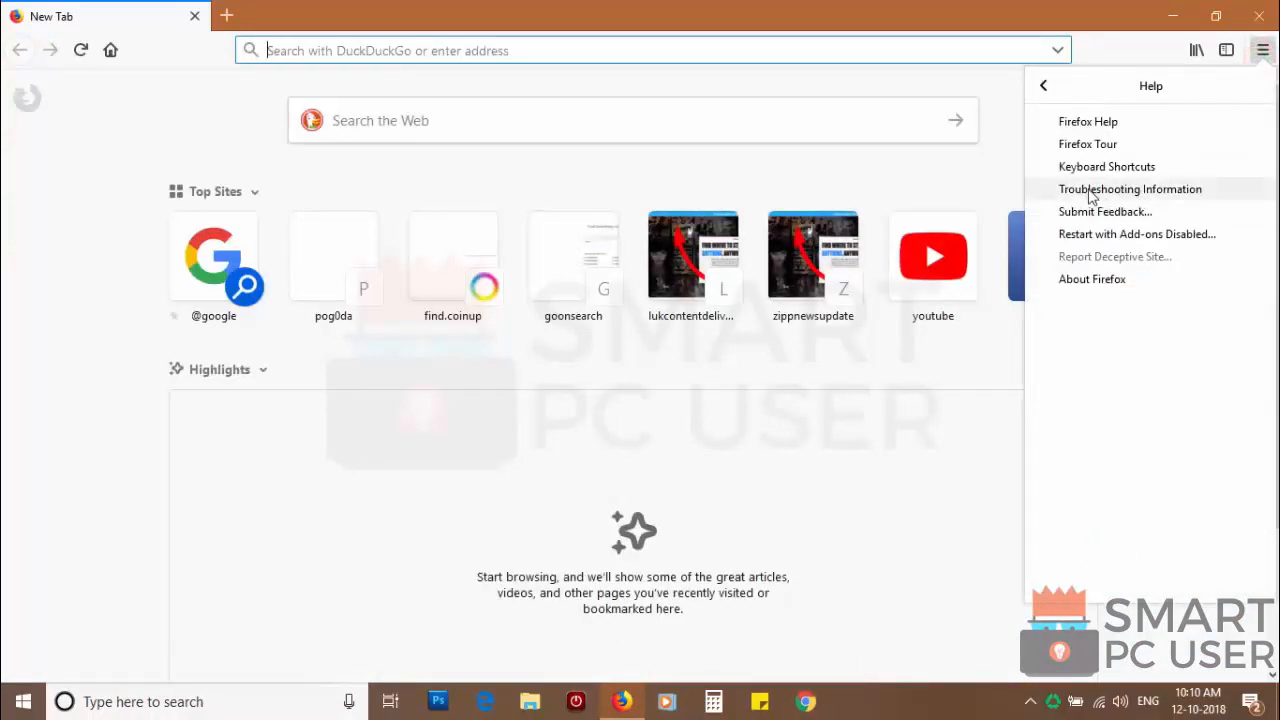
pyautogui.click(1130, 189)
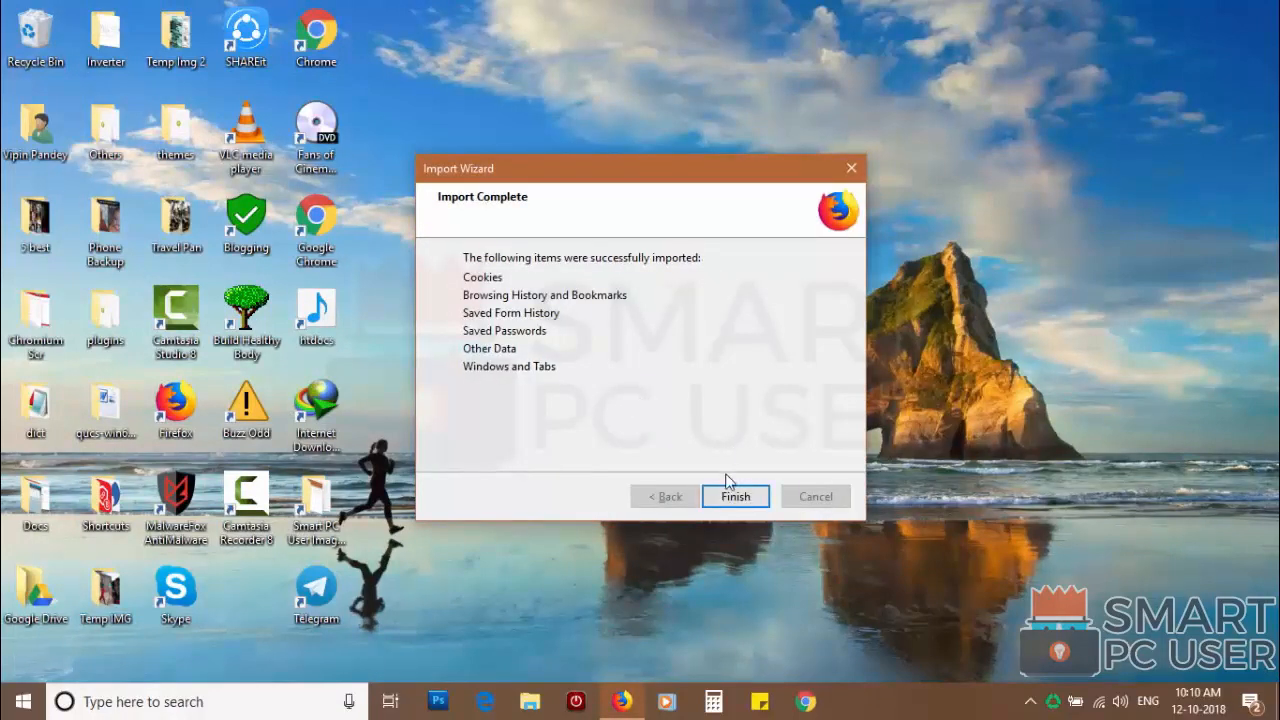
pyautogui.click(735, 496)
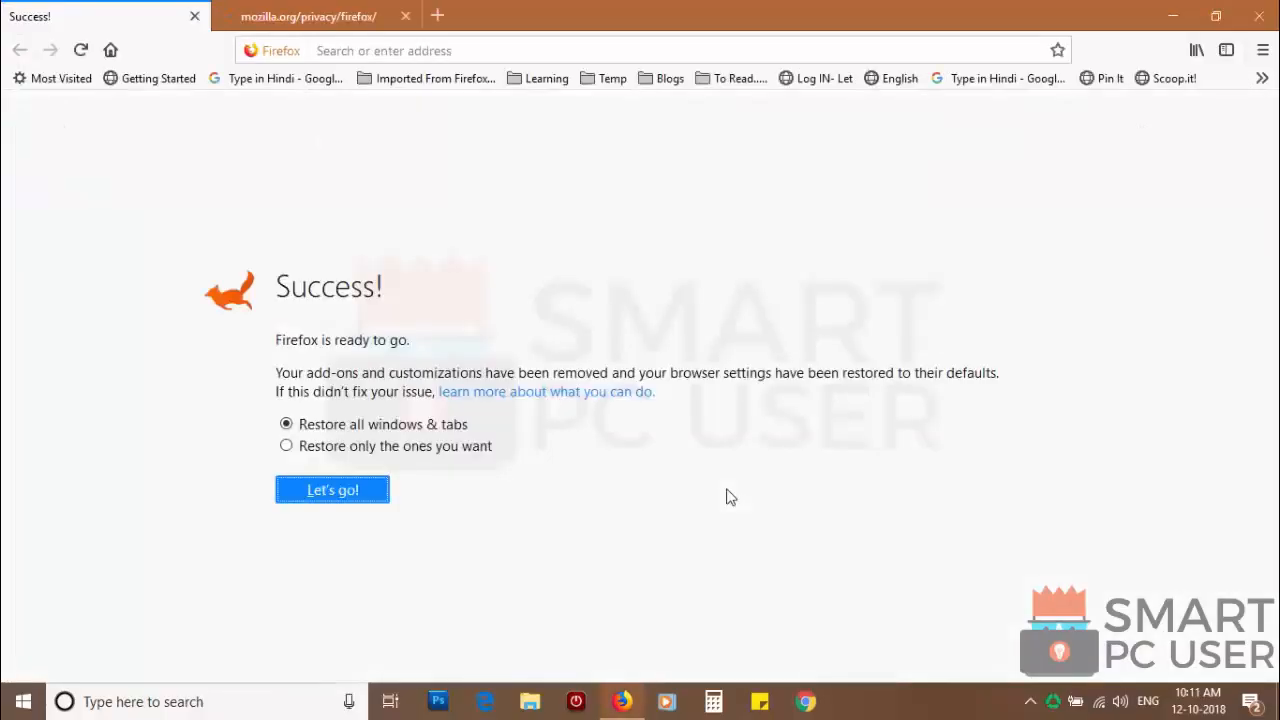
pyautogui.click(286, 446)
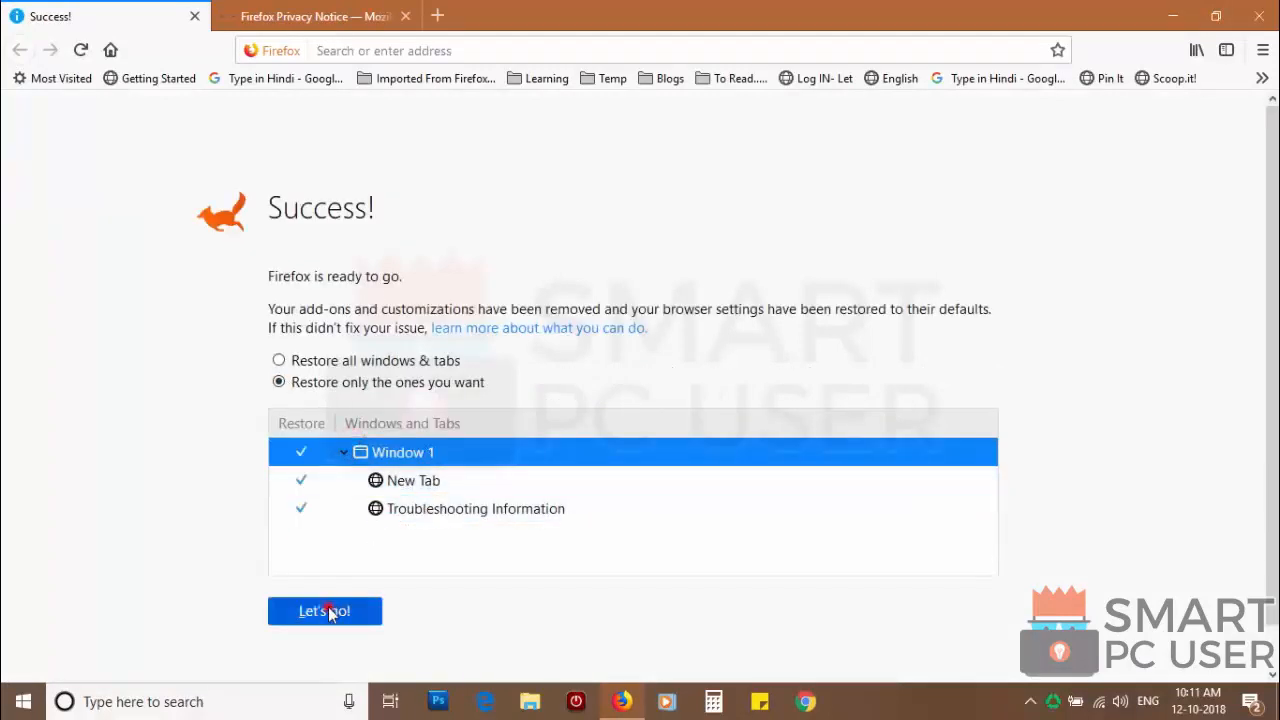
pyautogui.click(324, 611)
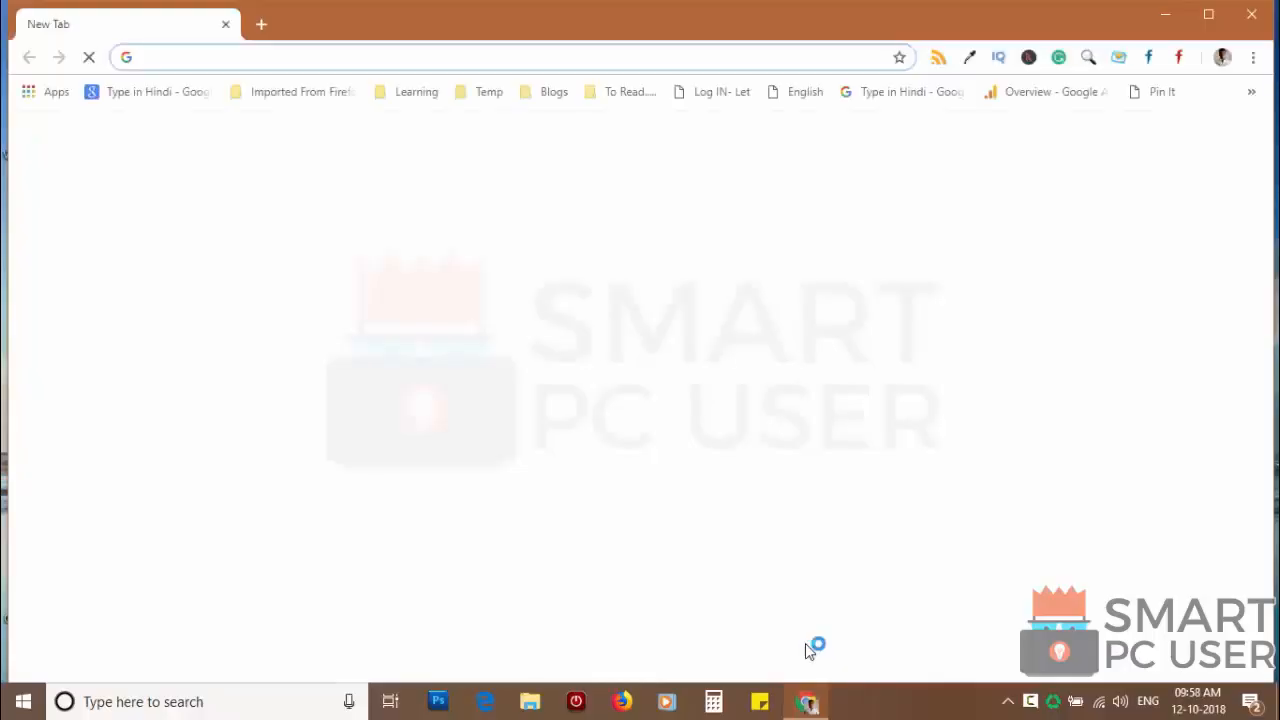
# - Remove zippnewsupdate.info, lukcontentdelivery.info, wea4her.com and sinopt1k.com from Chrome's allowed notifications
pyautogui.click(1261, 48)
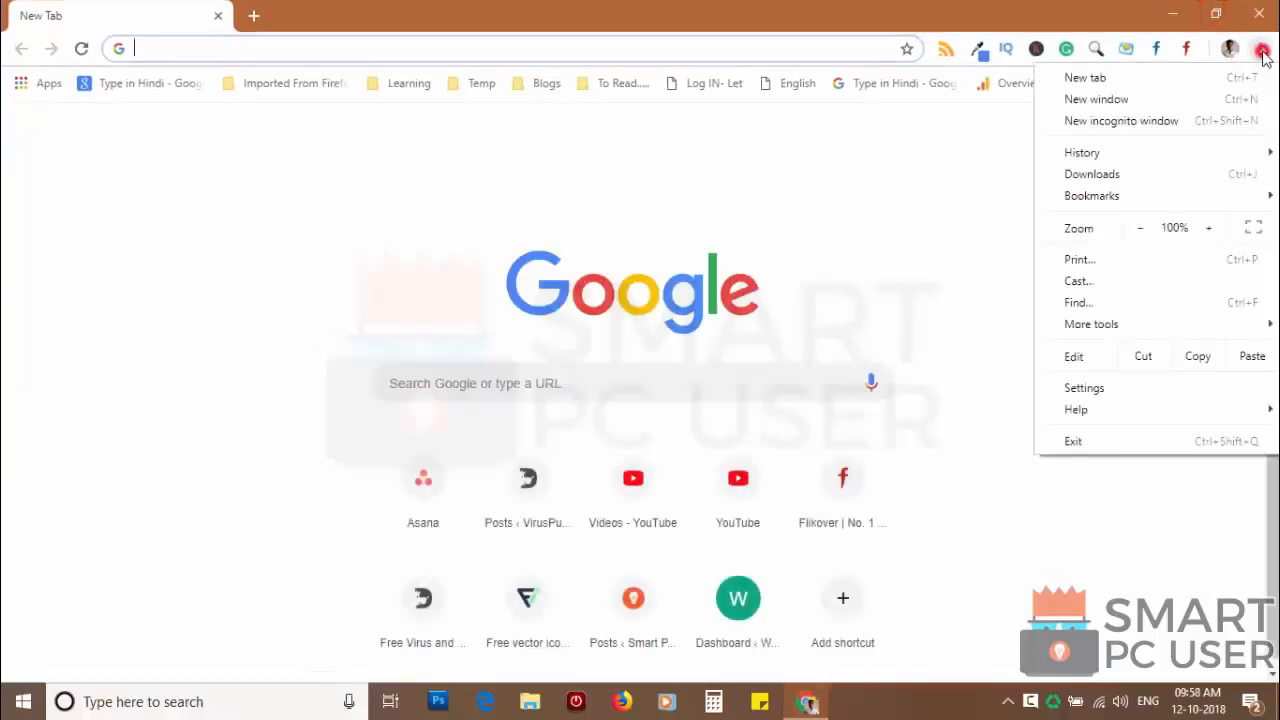
pyautogui.click(1084, 388)
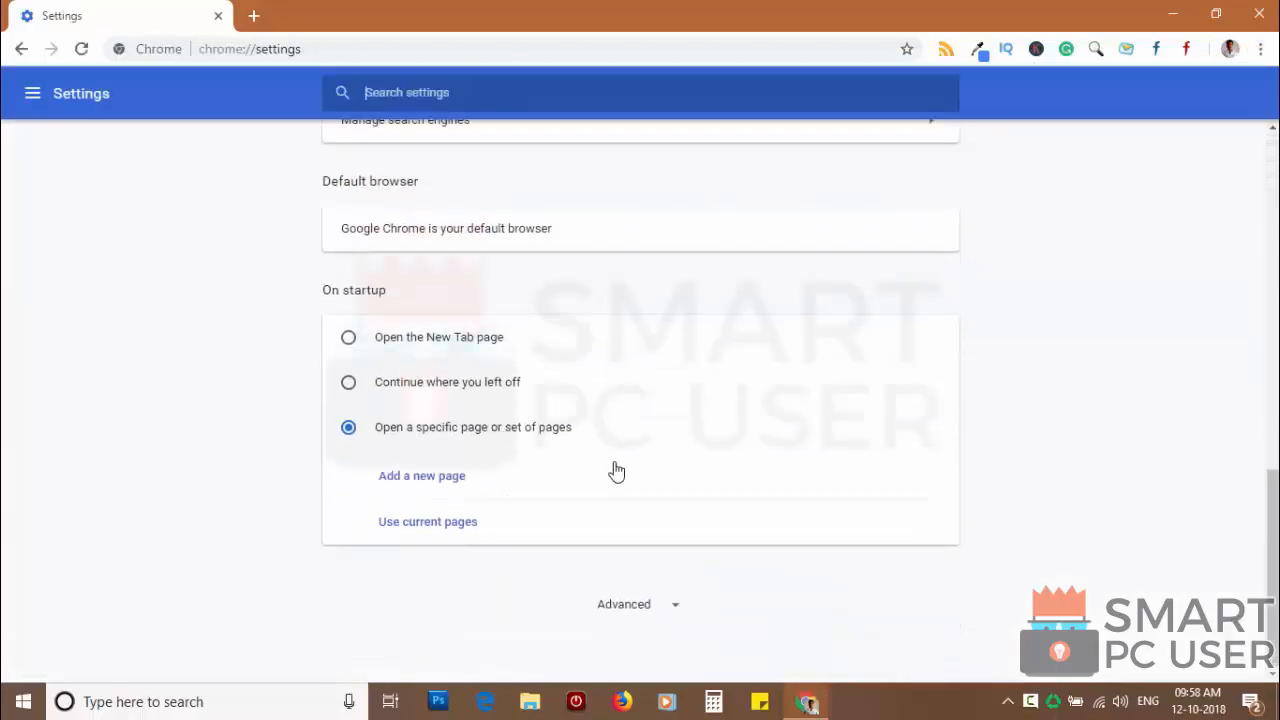
pyautogui.scroll(-3)
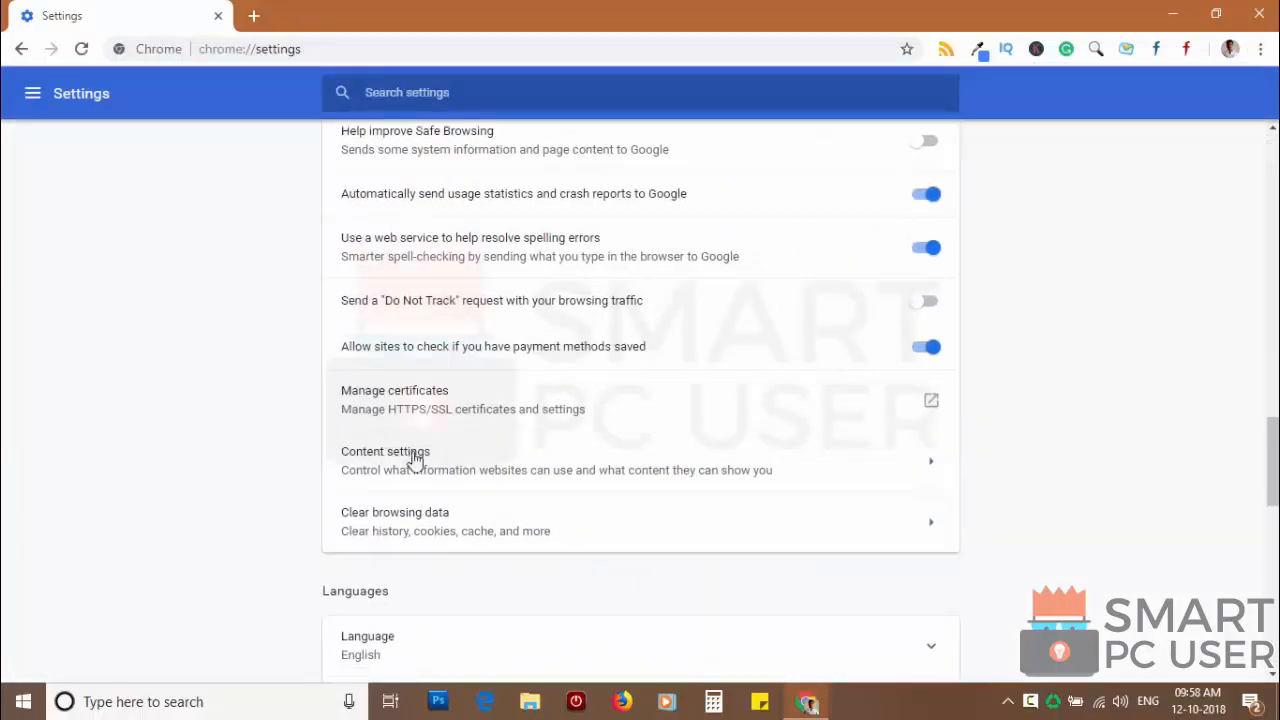
pyautogui.click(385, 451)
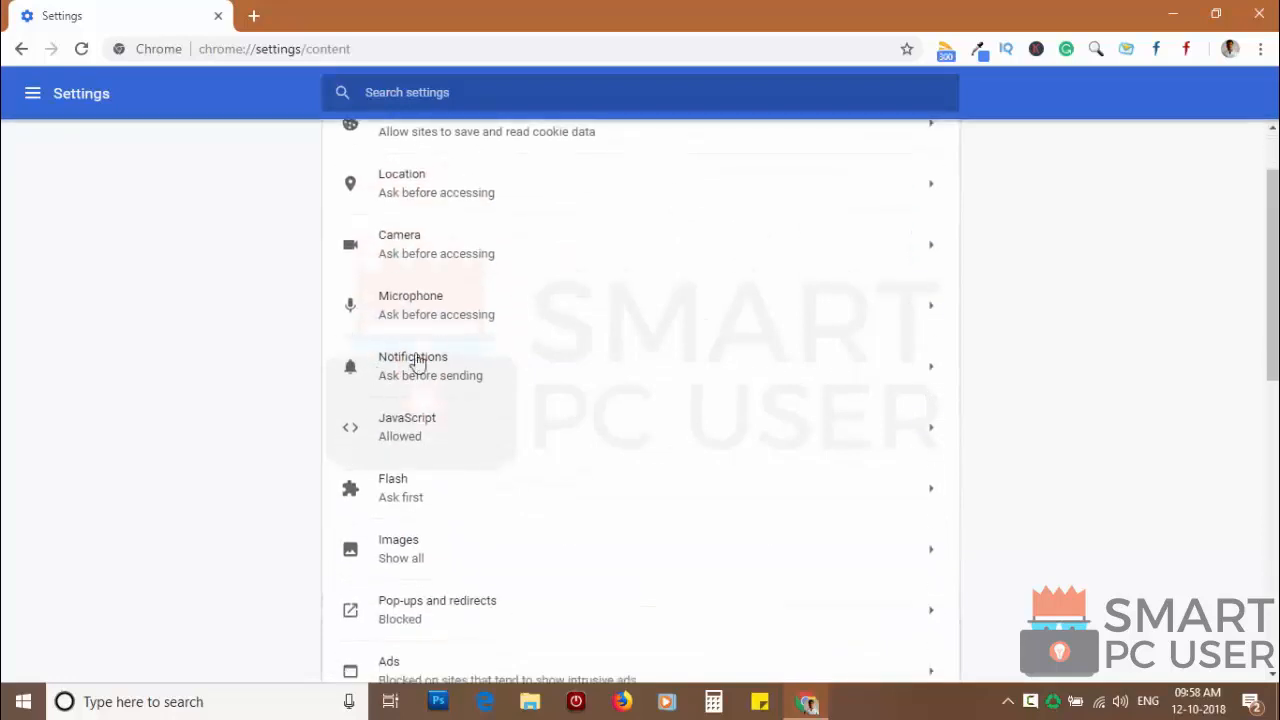
pyautogui.click(413, 366)
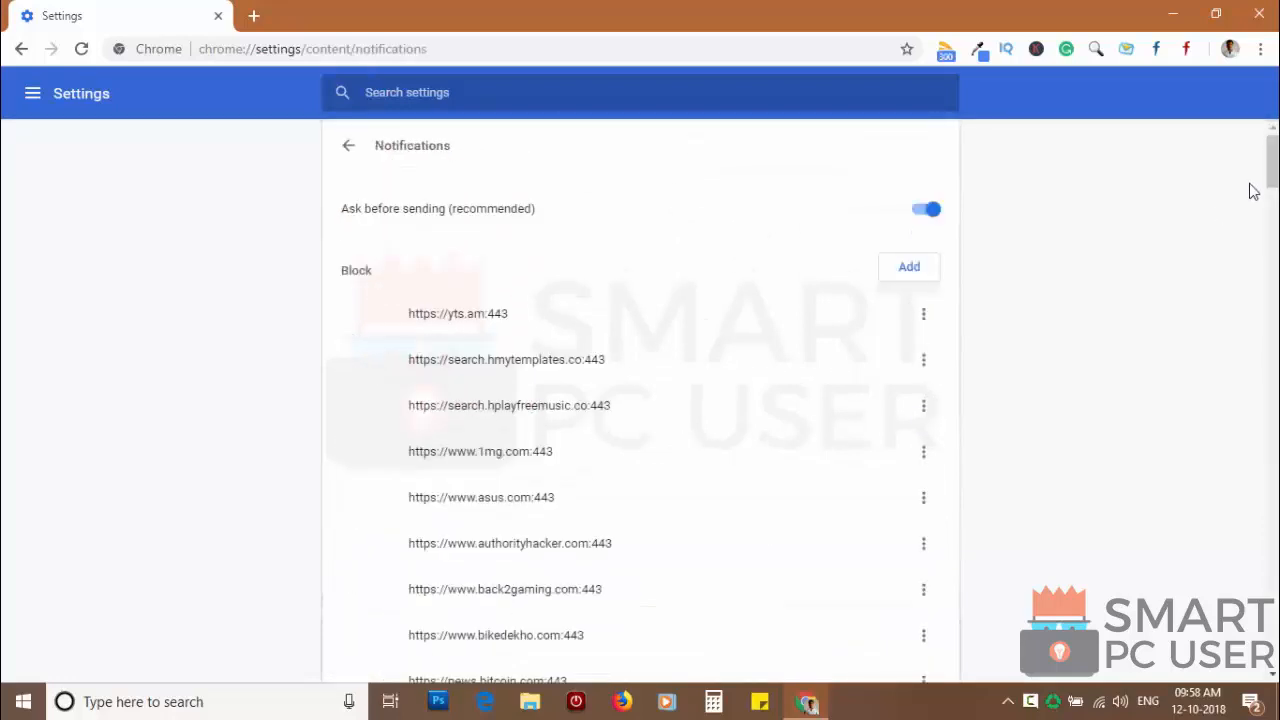
pyautogui.scroll(-3)
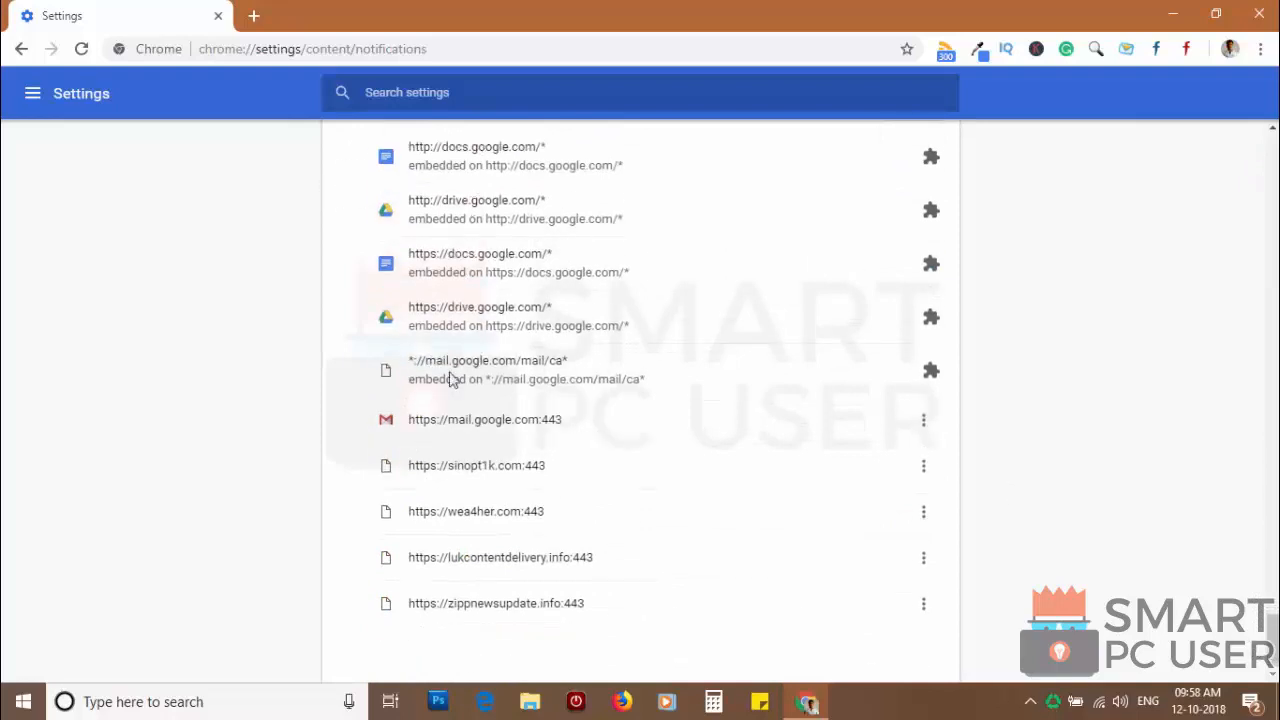
pyautogui.moveTo(505, 543)
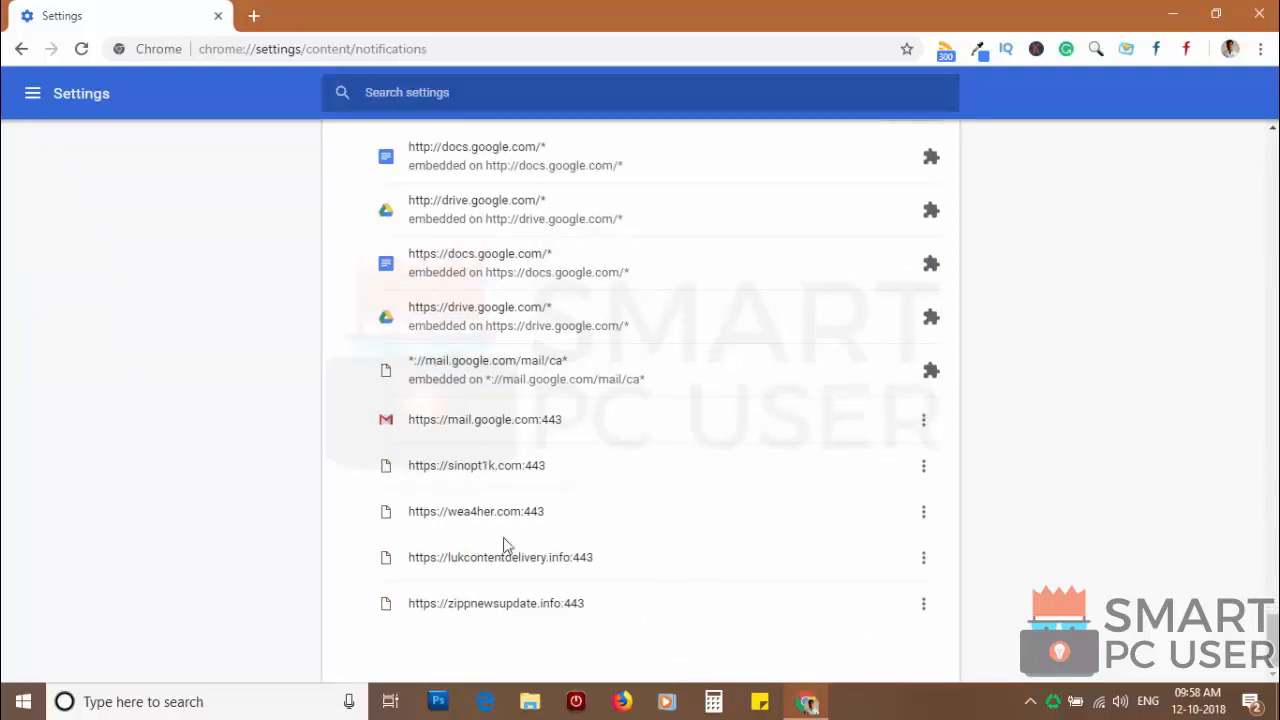
pyautogui.click(923, 466)
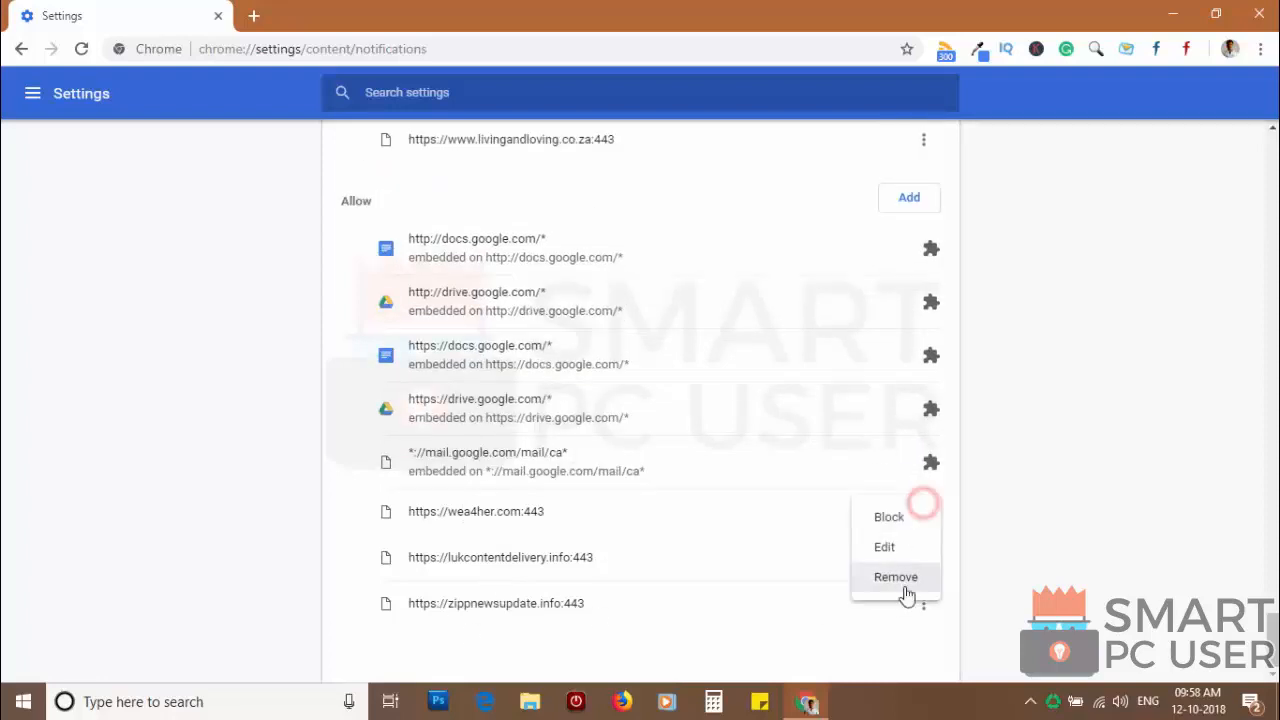
pyautogui.click(896, 577)
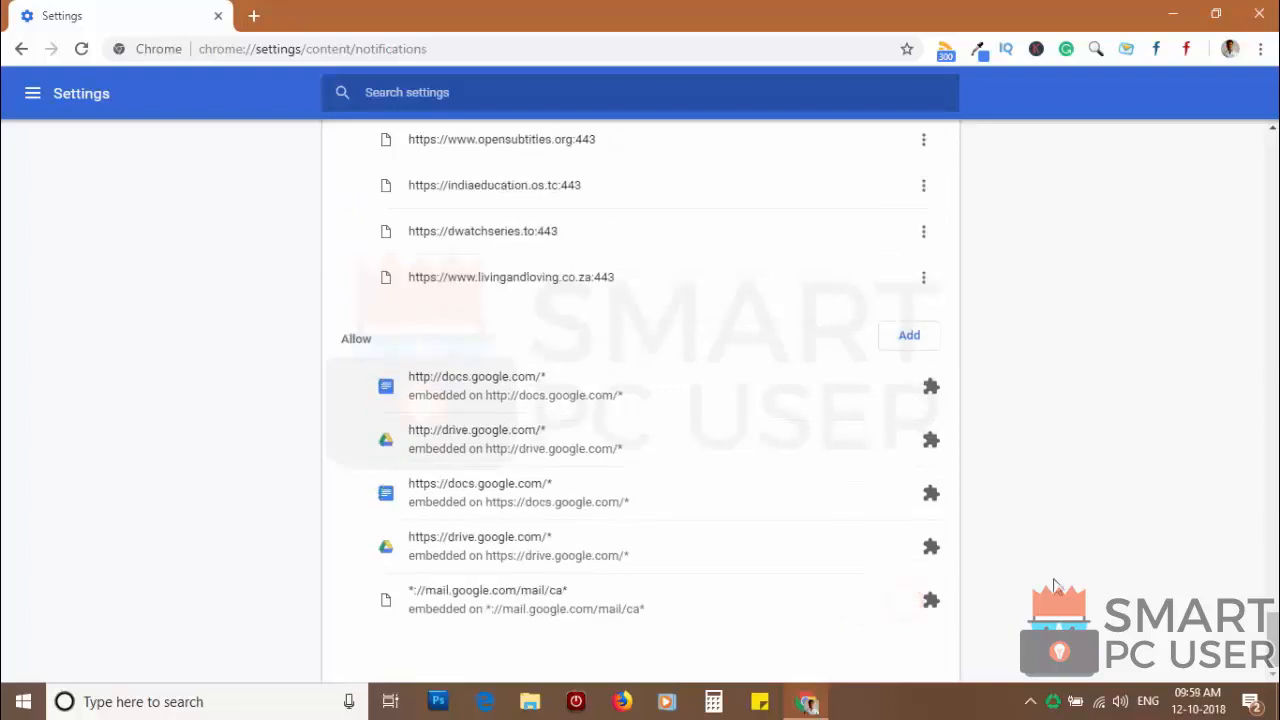
pyautogui.moveTo(253, 15)
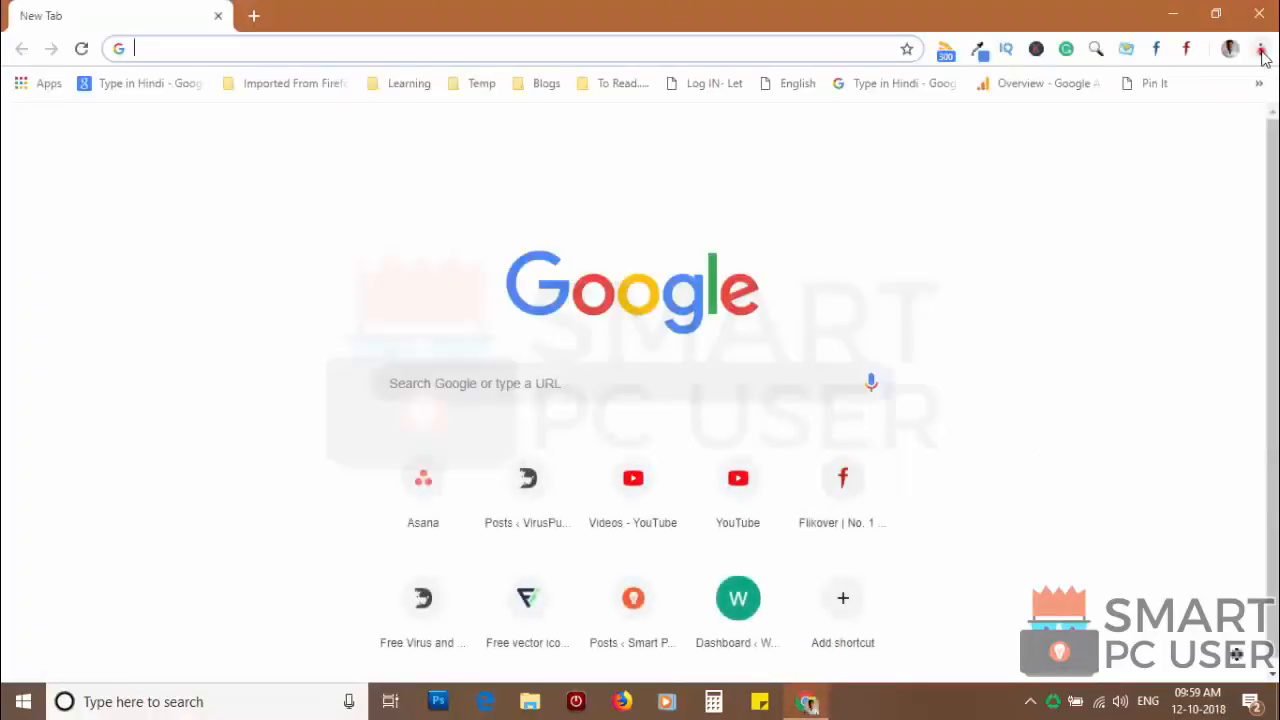
# - Reset Chrome with 'Restore settings to their original defaults' and confirm
pyautogui.click(1261, 49)
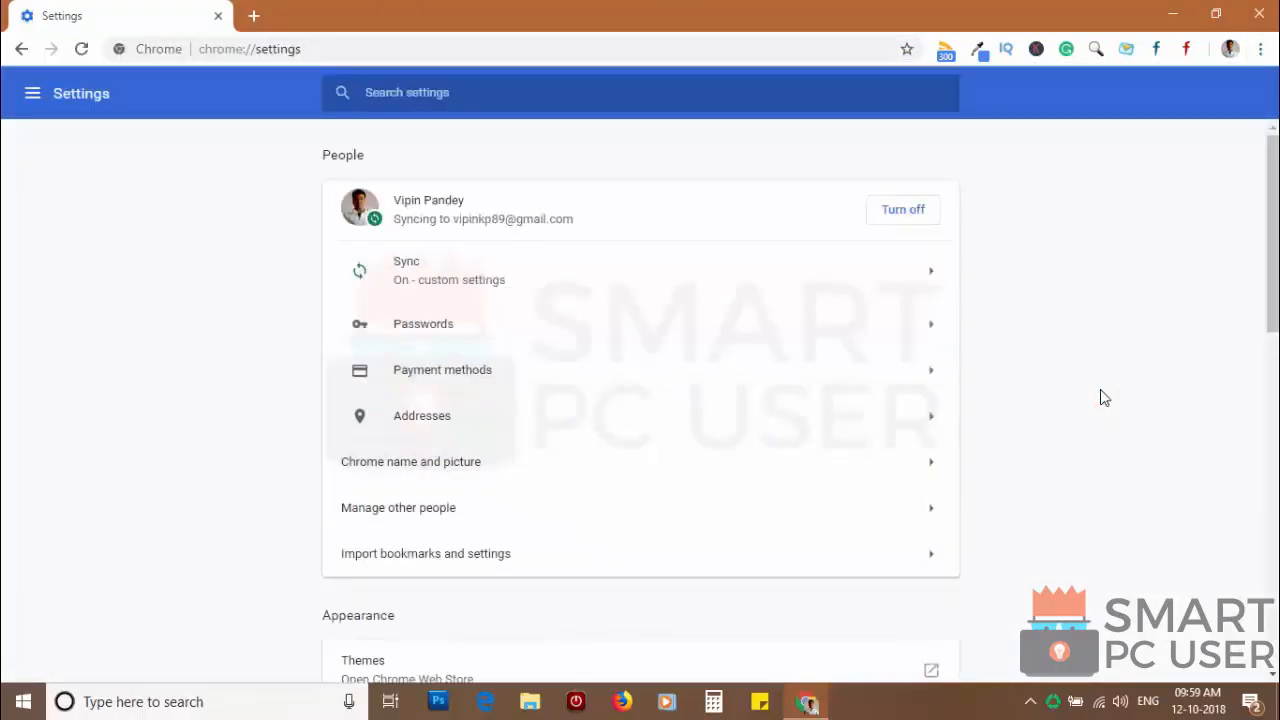
pyautogui.scroll(-3)
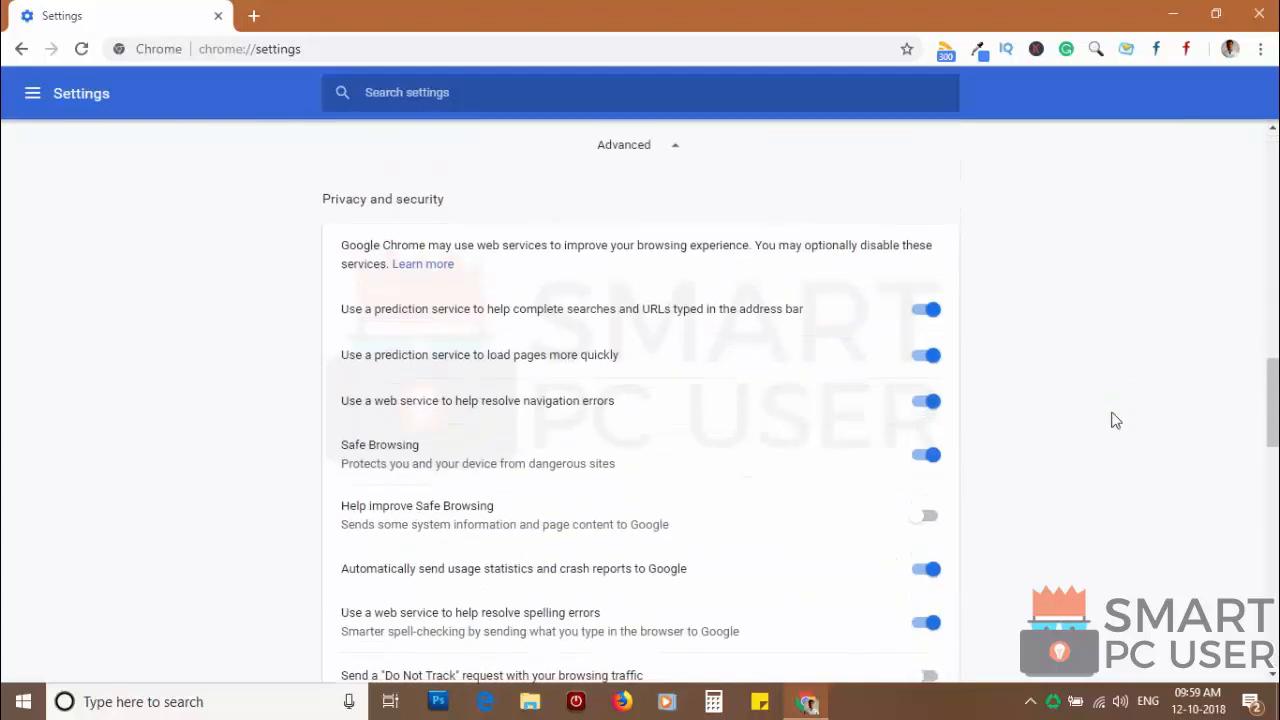
pyautogui.scroll(-3)
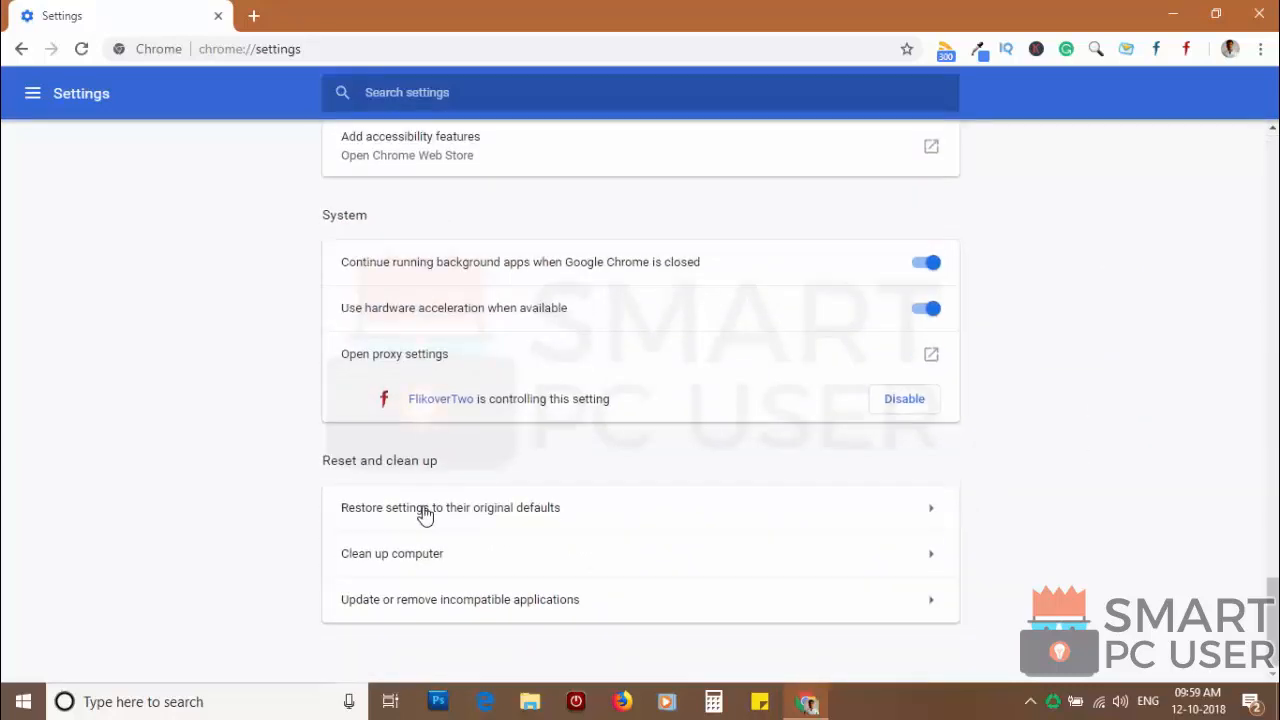
pyautogui.click(450, 507)
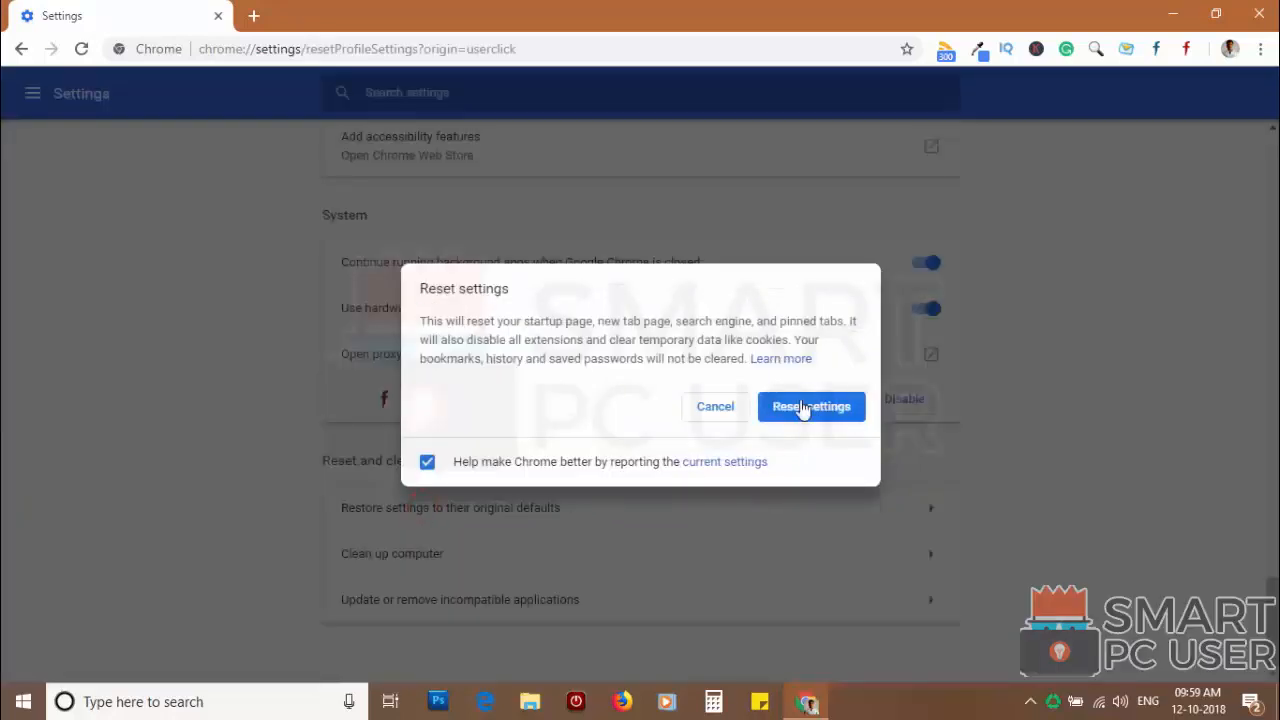
pyautogui.moveTo(820, 410)
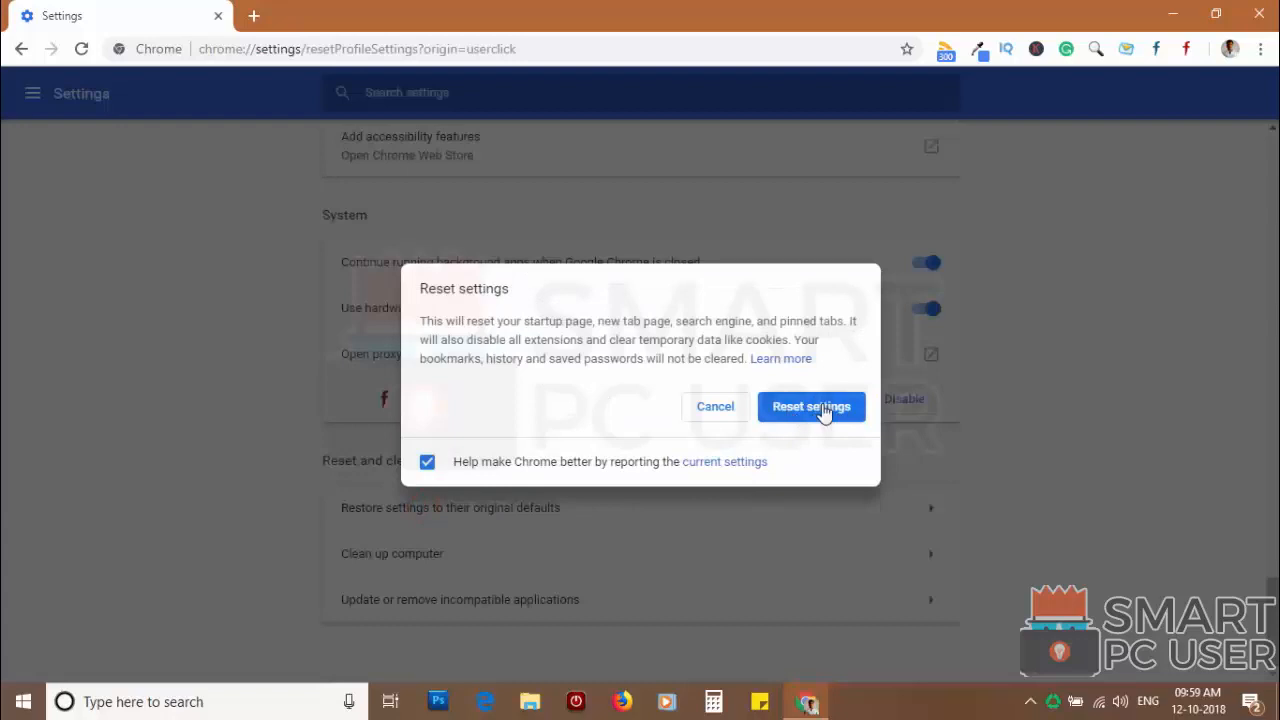
pyautogui.click(811, 406)
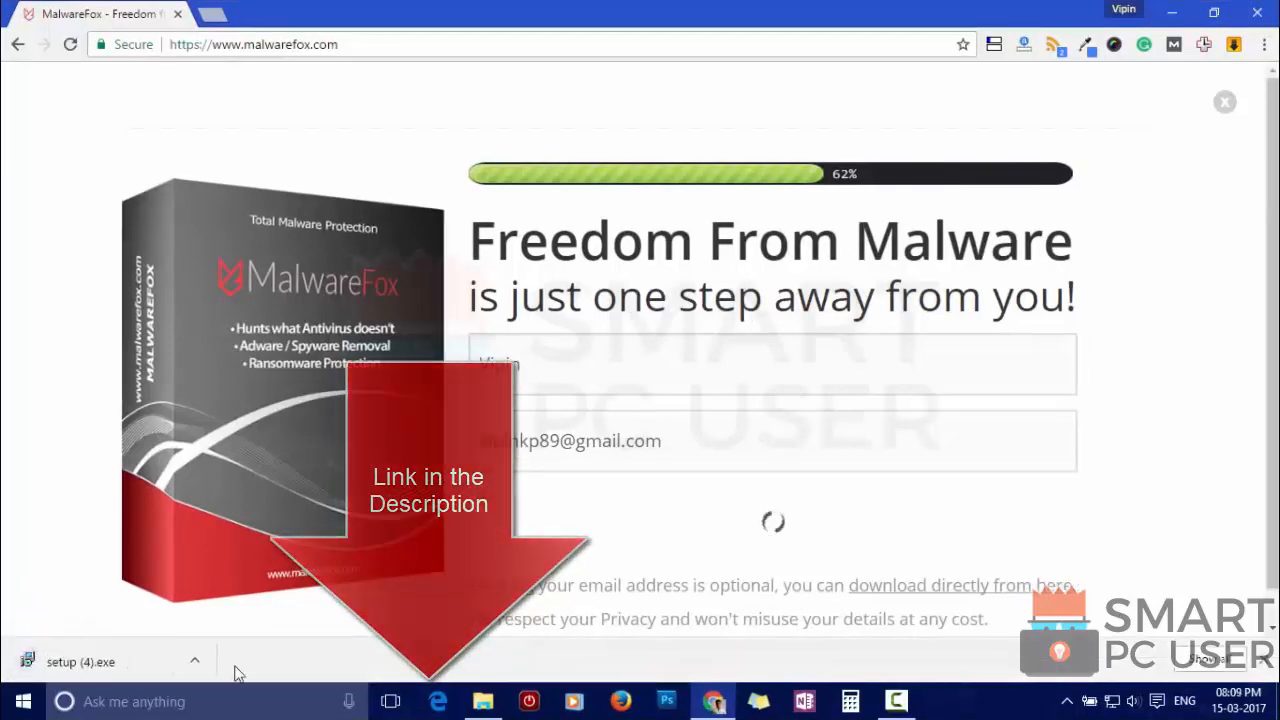
# - Run the MalwareFox setup.exe in English, accept the licence, and keep both additional tasks
pyautogui.click(80, 661)
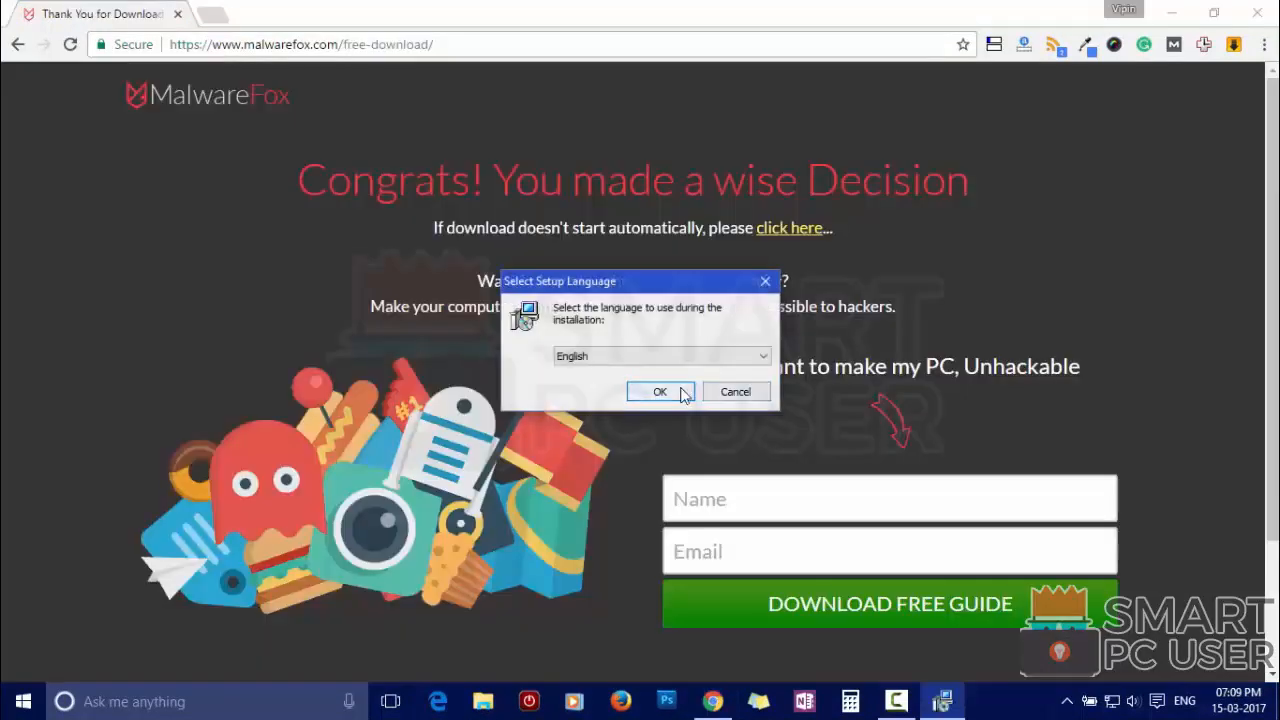
pyautogui.click(659, 391)
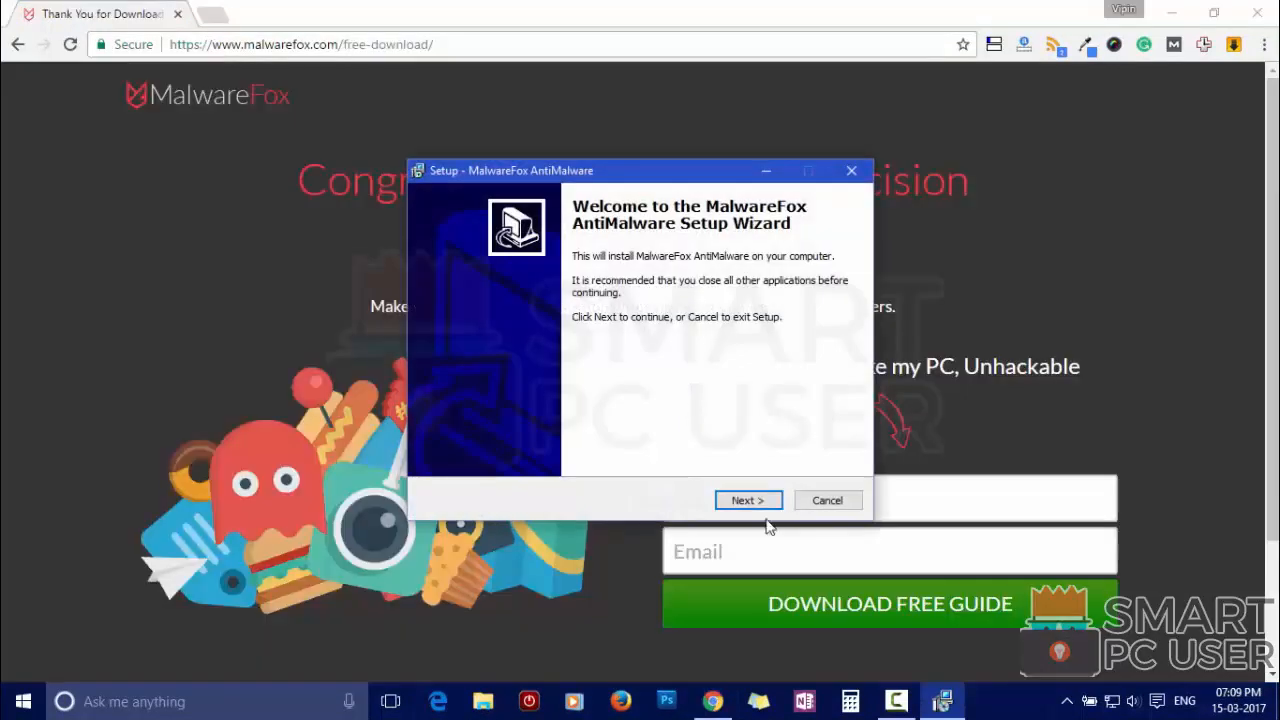
pyautogui.click(748, 500)
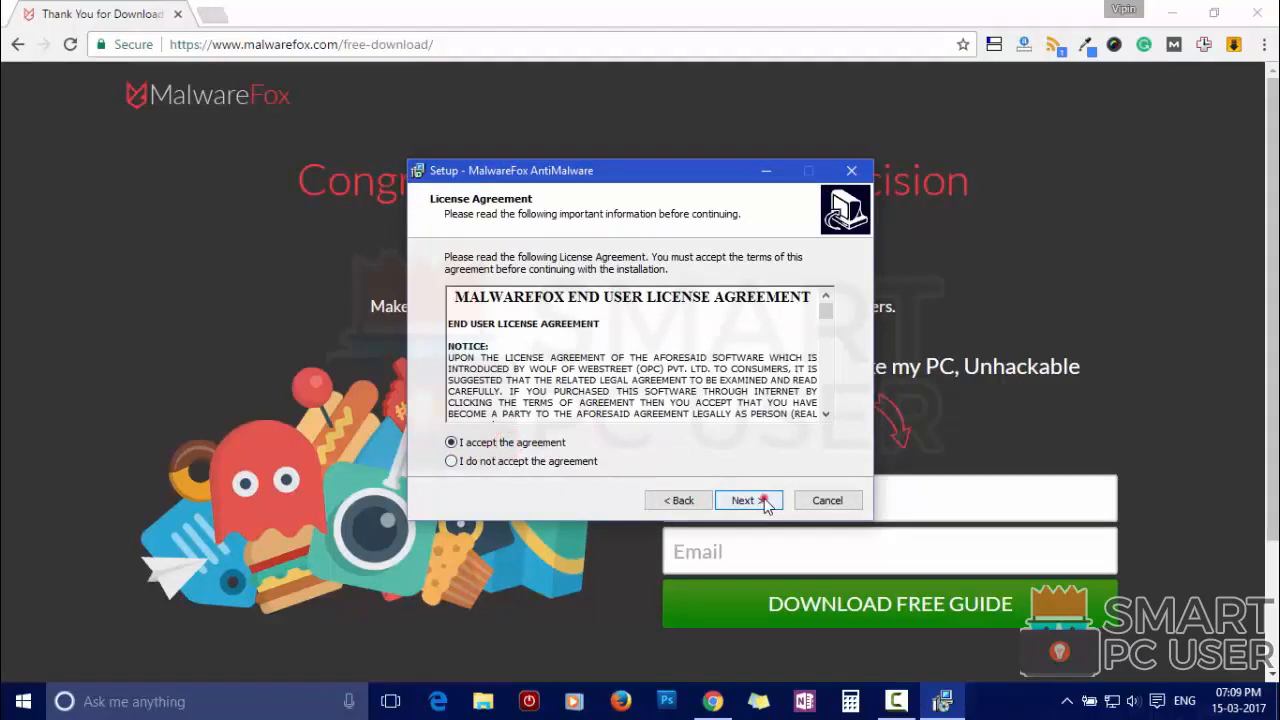
pyautogui.click(744, 500)
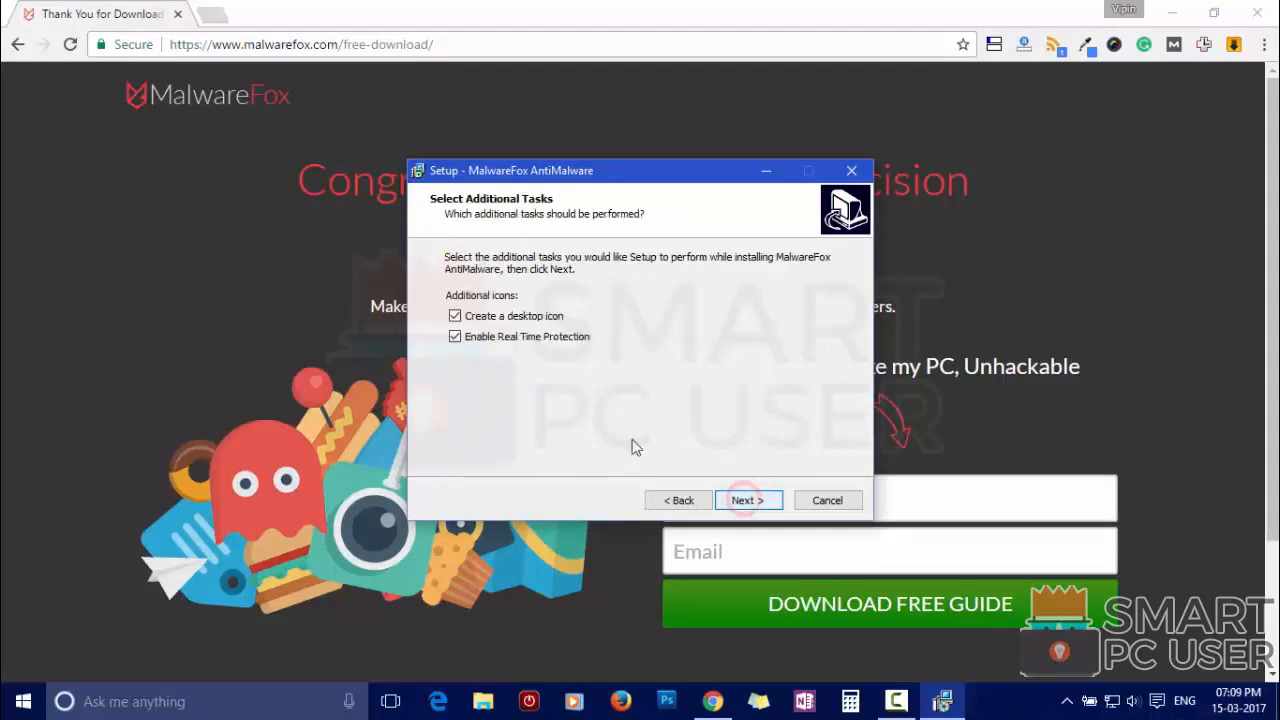
pyautogui.click(747, 500)
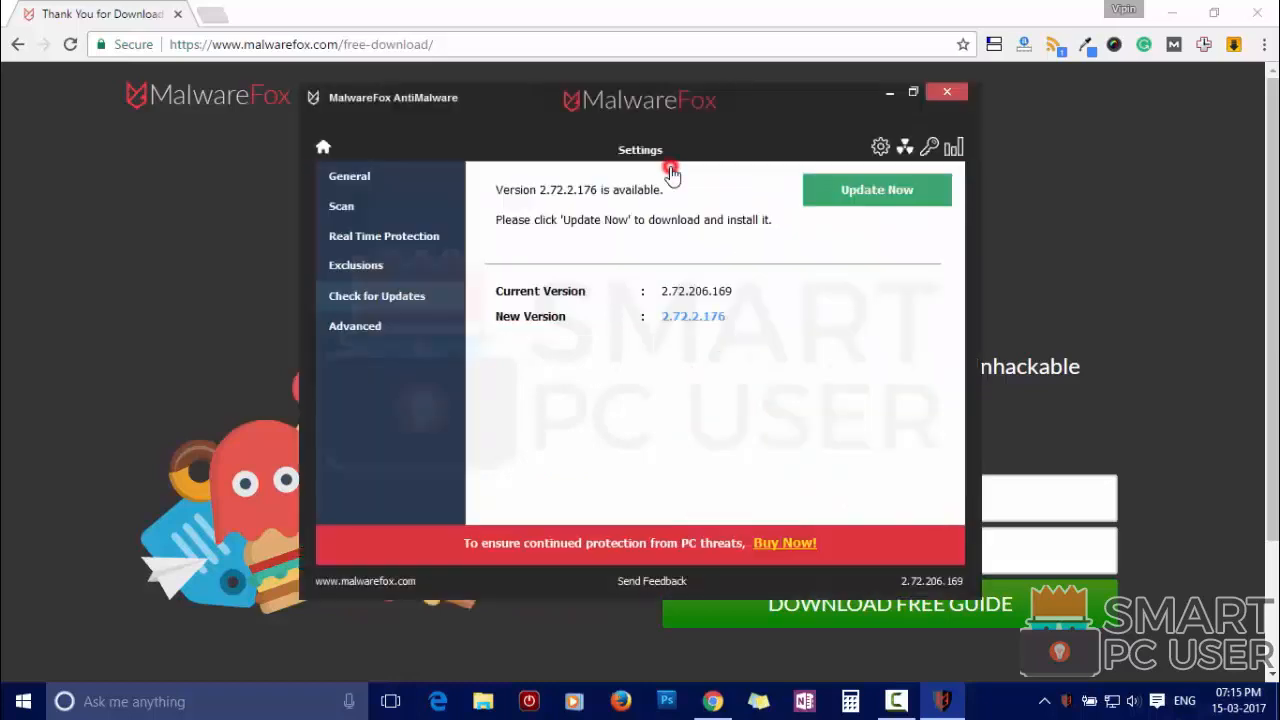
# - Update MalwareFox to the newer version and start a full system scan
pyautogui.click(876, 189)
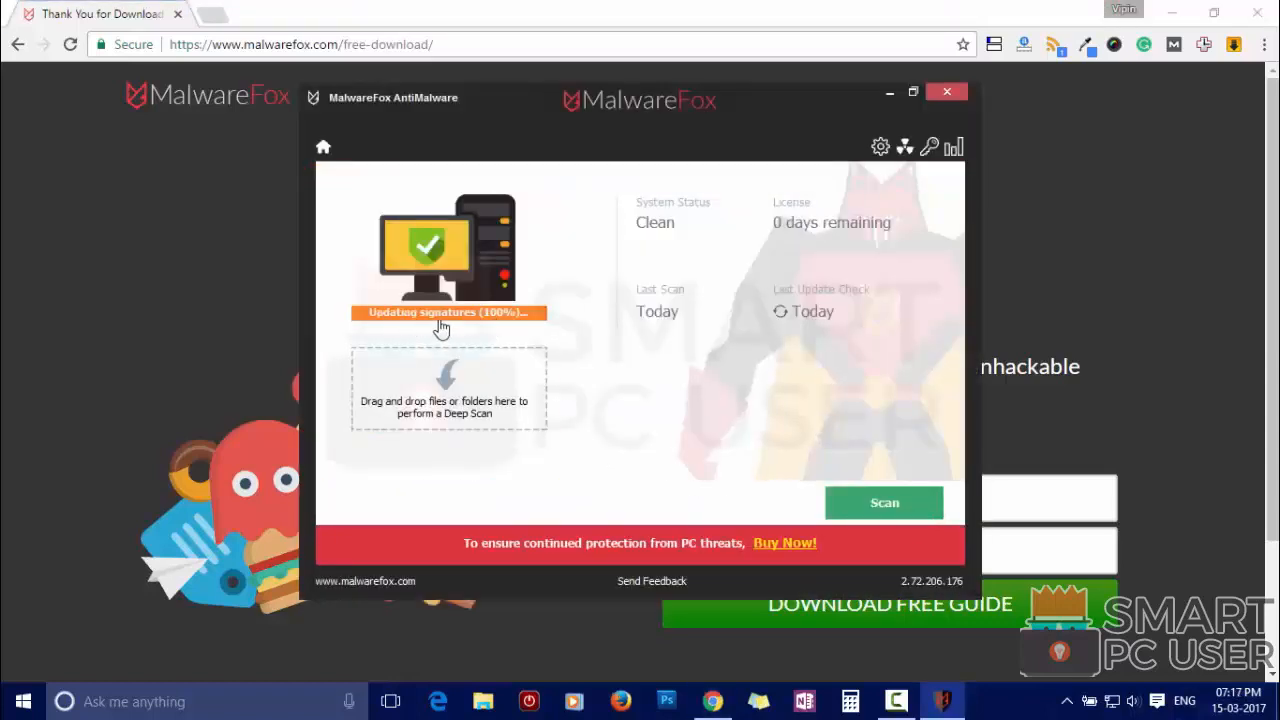
pyautogui.moveTo(498, 328)
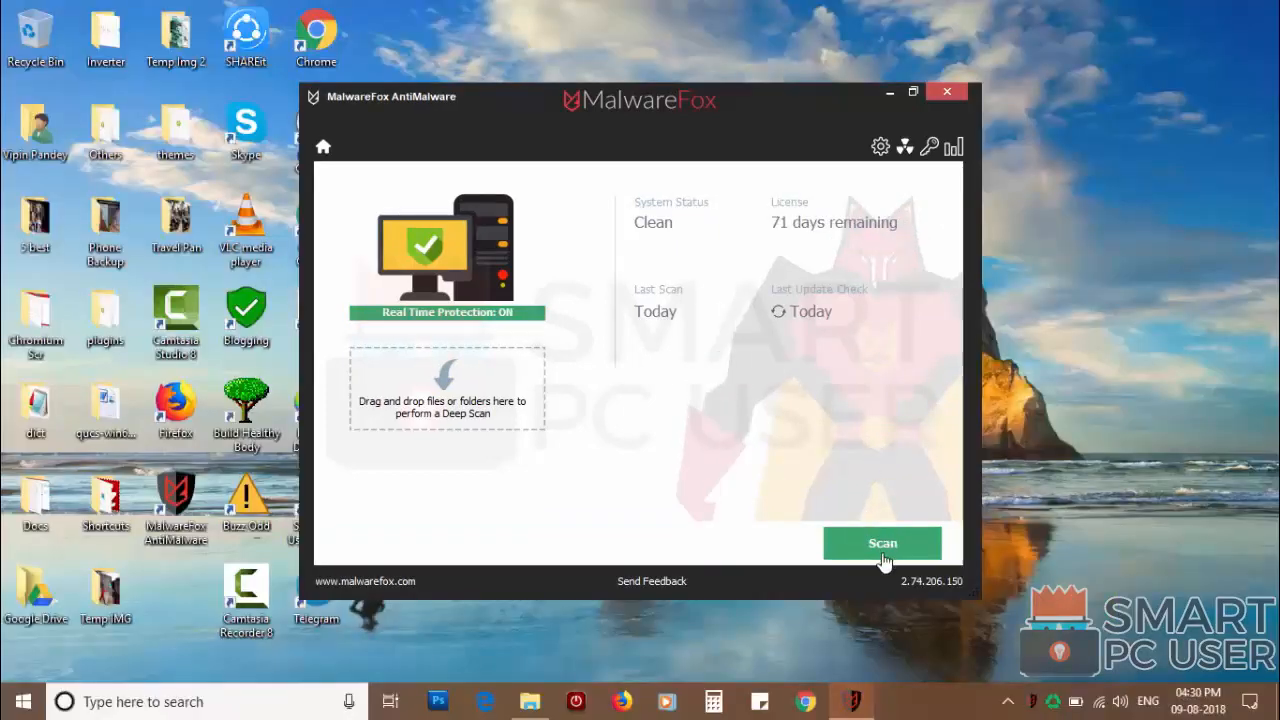
pyautogui.click(881, 543)
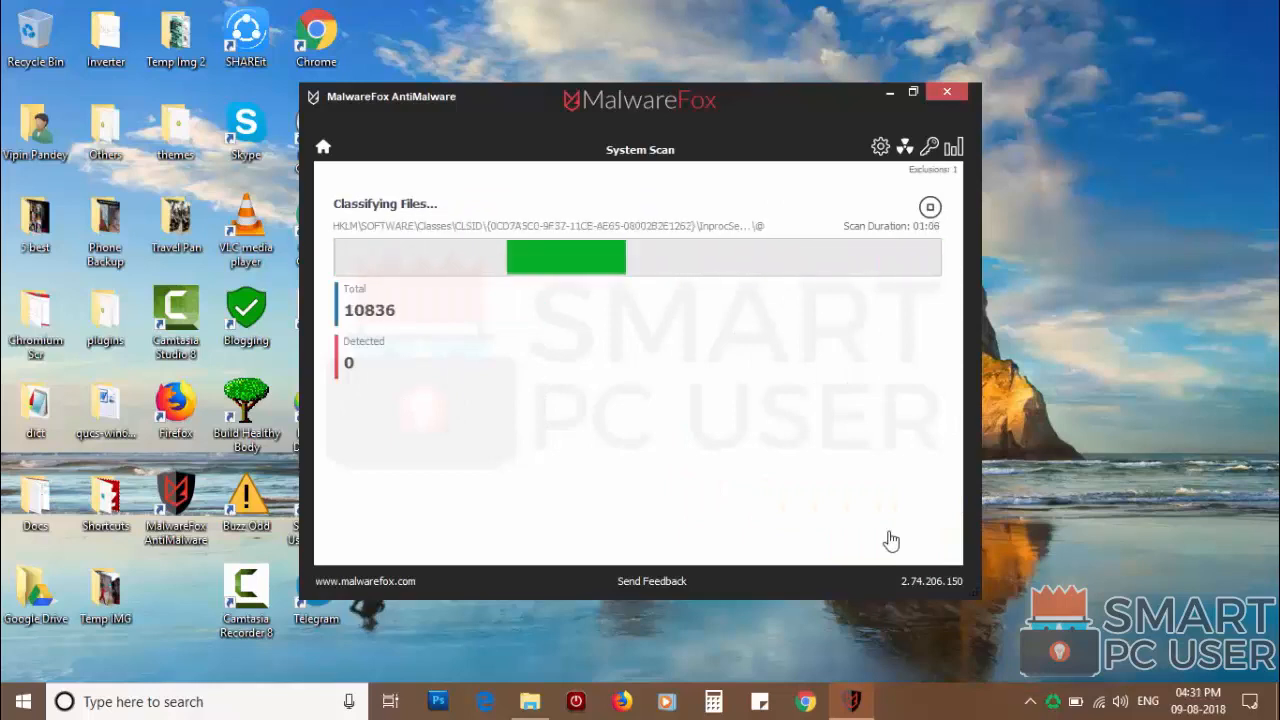